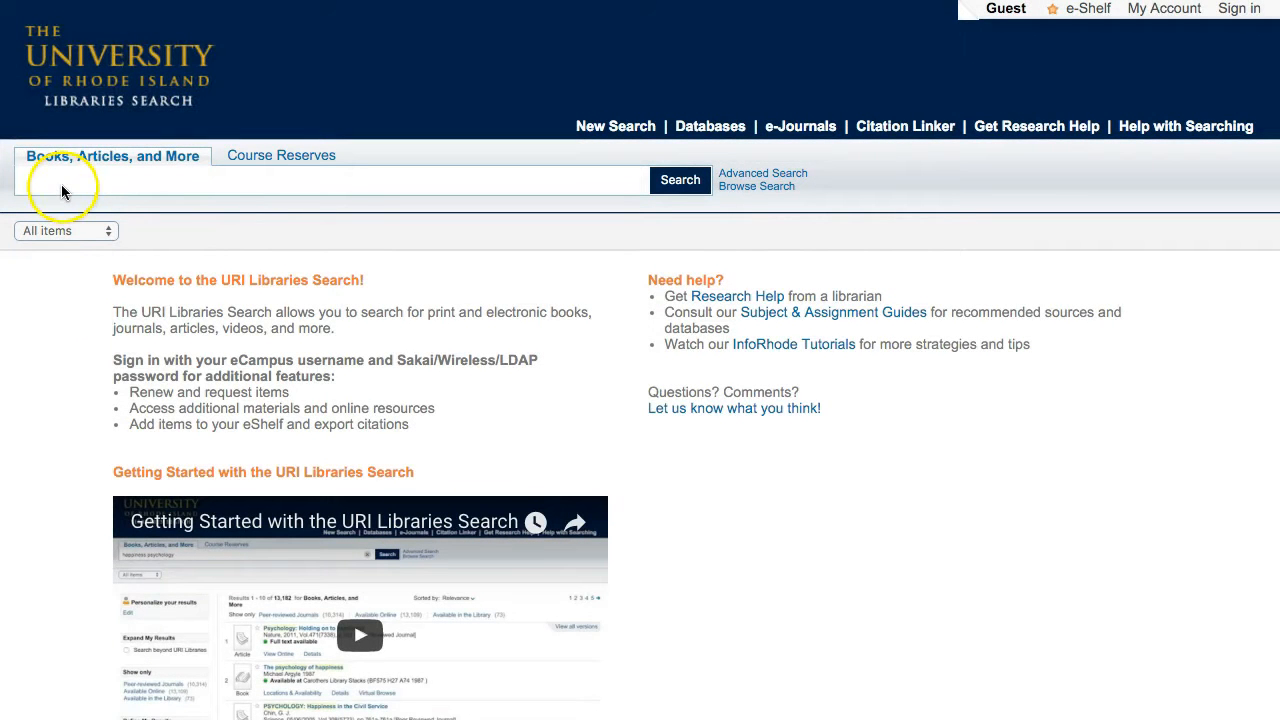
Step: Search the catalogue for 'positive psychology', returning 134,792 results
type("positive psych")
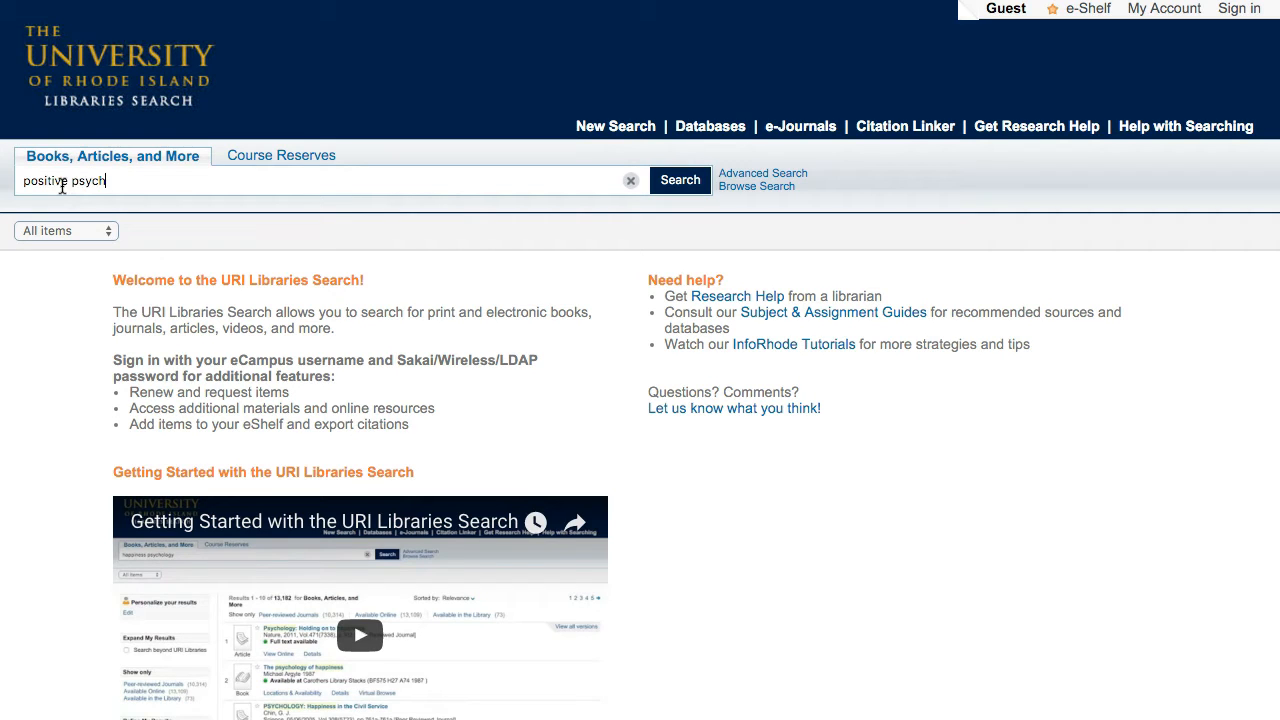
type("ology")
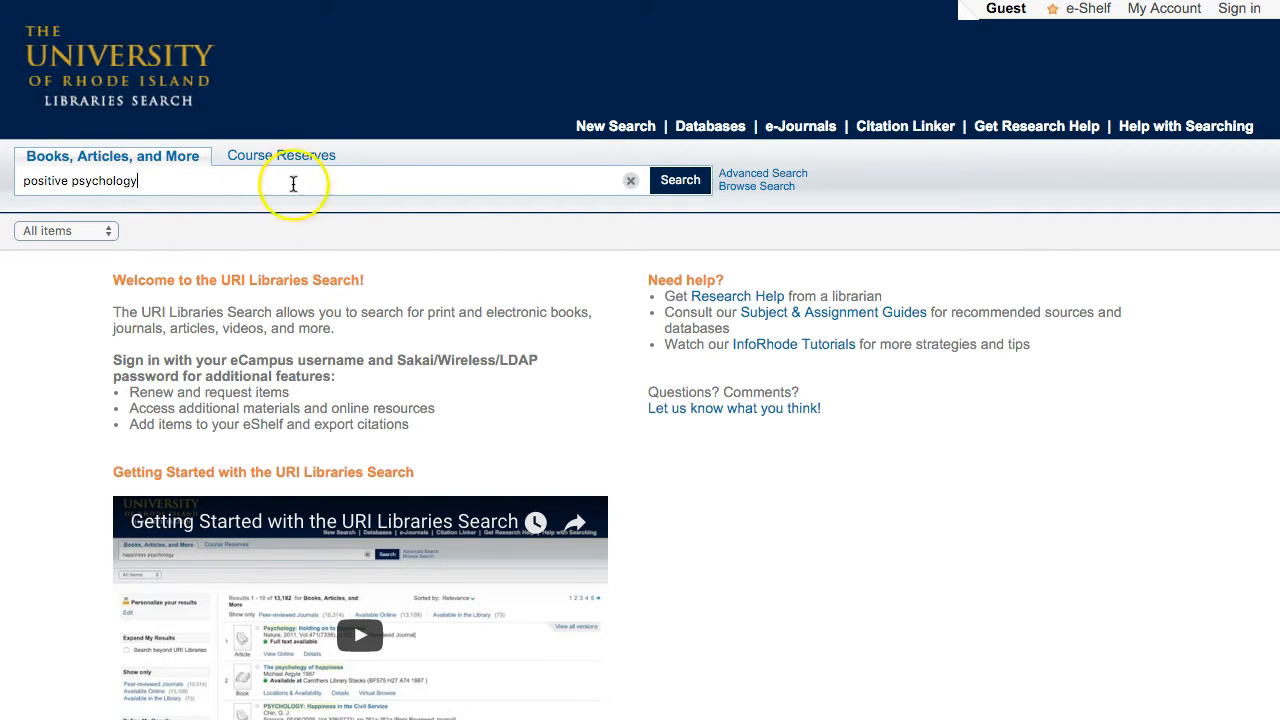
left_click(680, 180)
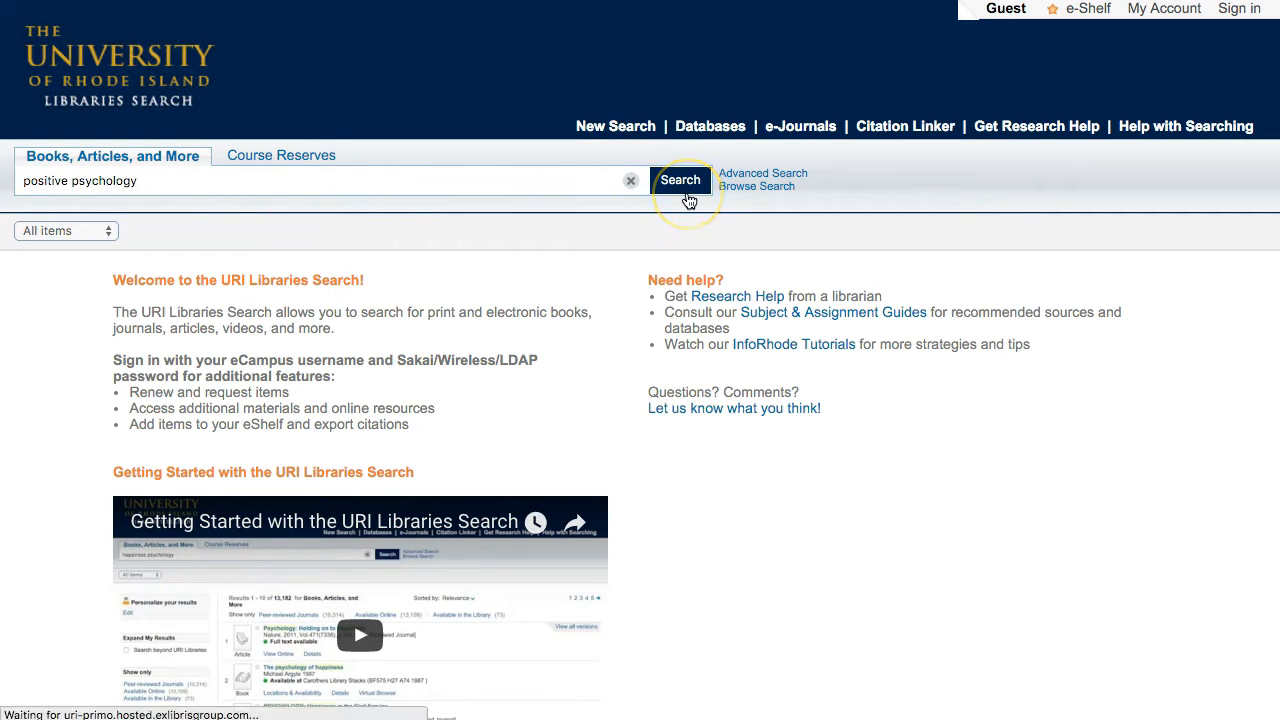
left_click(680, 180)
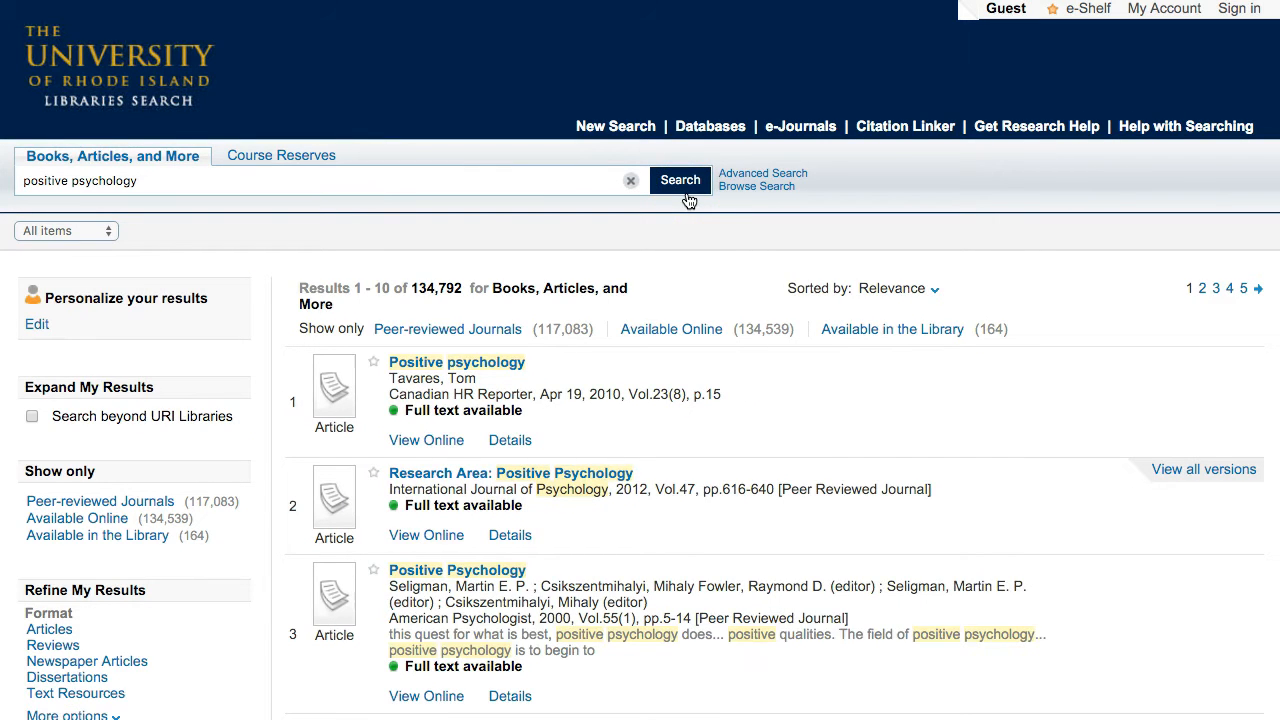
mouse_move(952, 253)
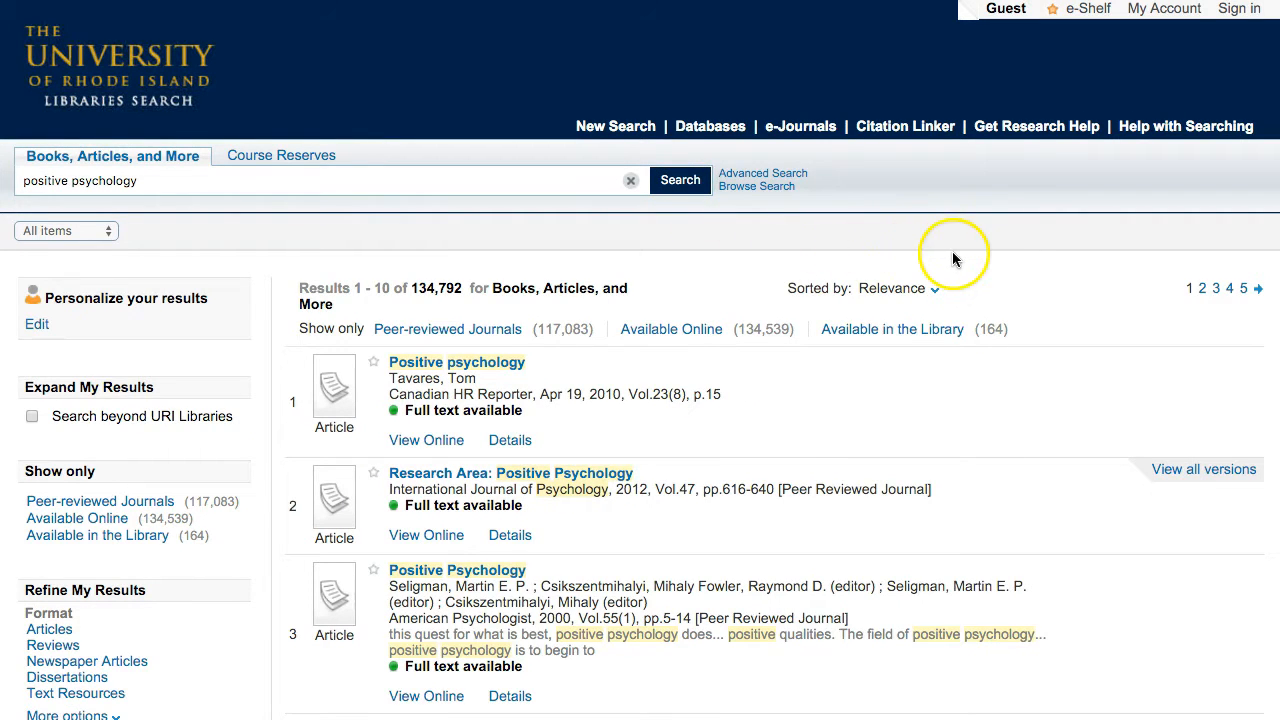
left_click(897, 288)
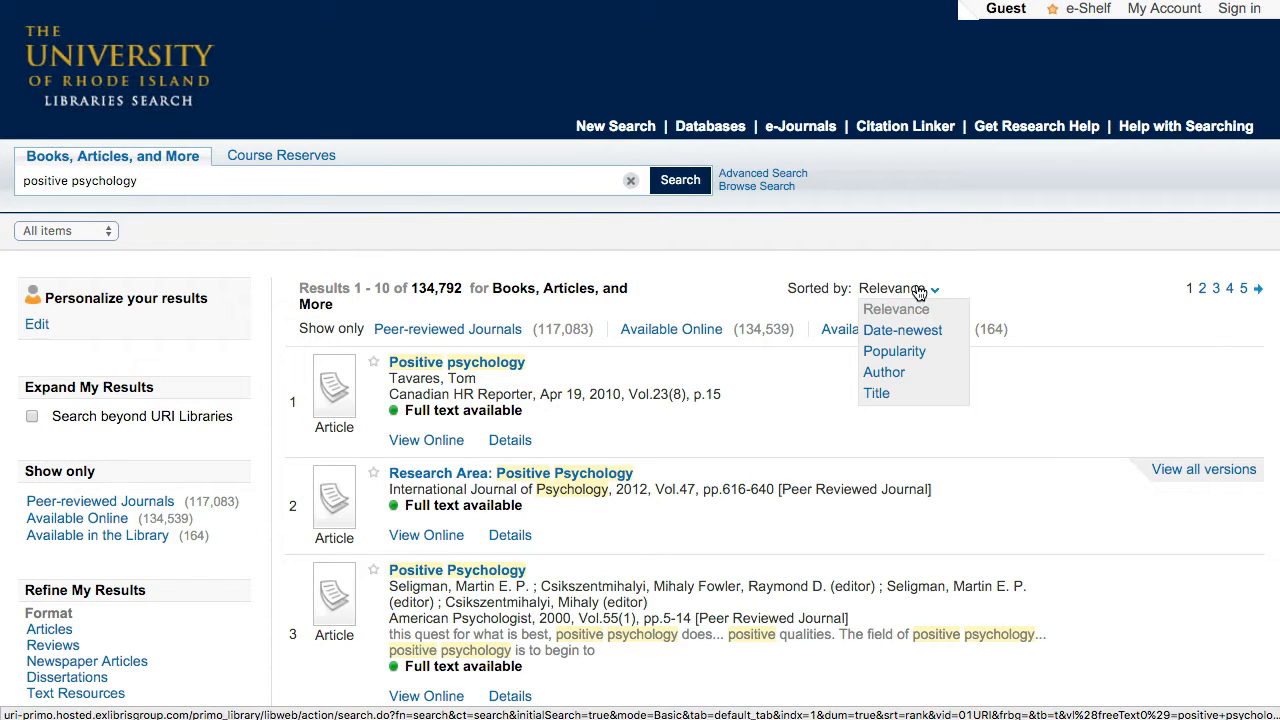
left_click(895, 288)
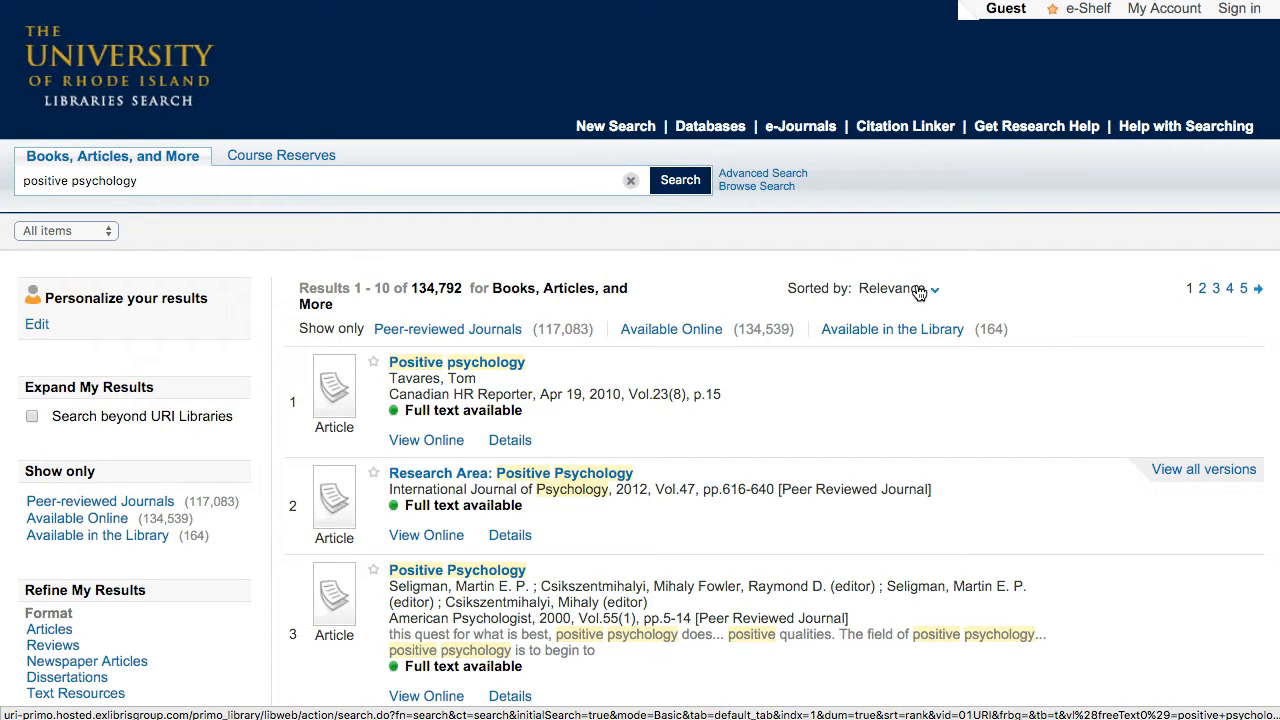
mouse_move(320, 351)
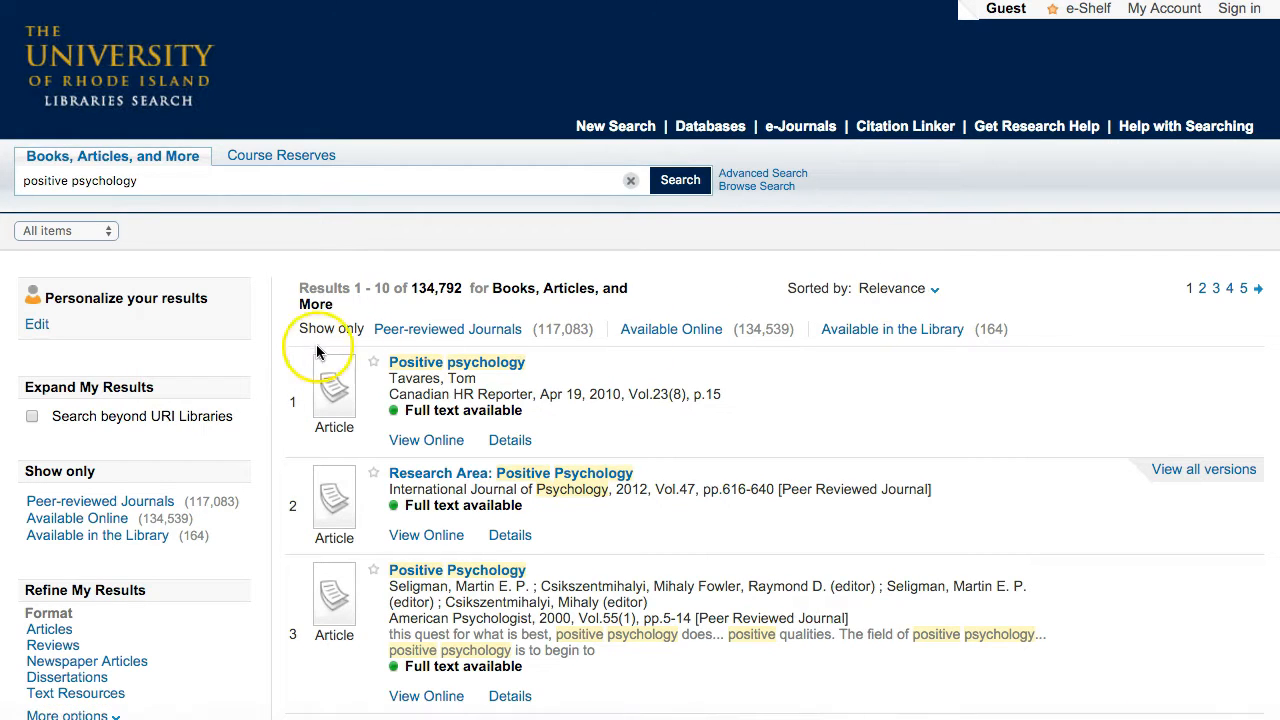
mouse_move(270, 336)
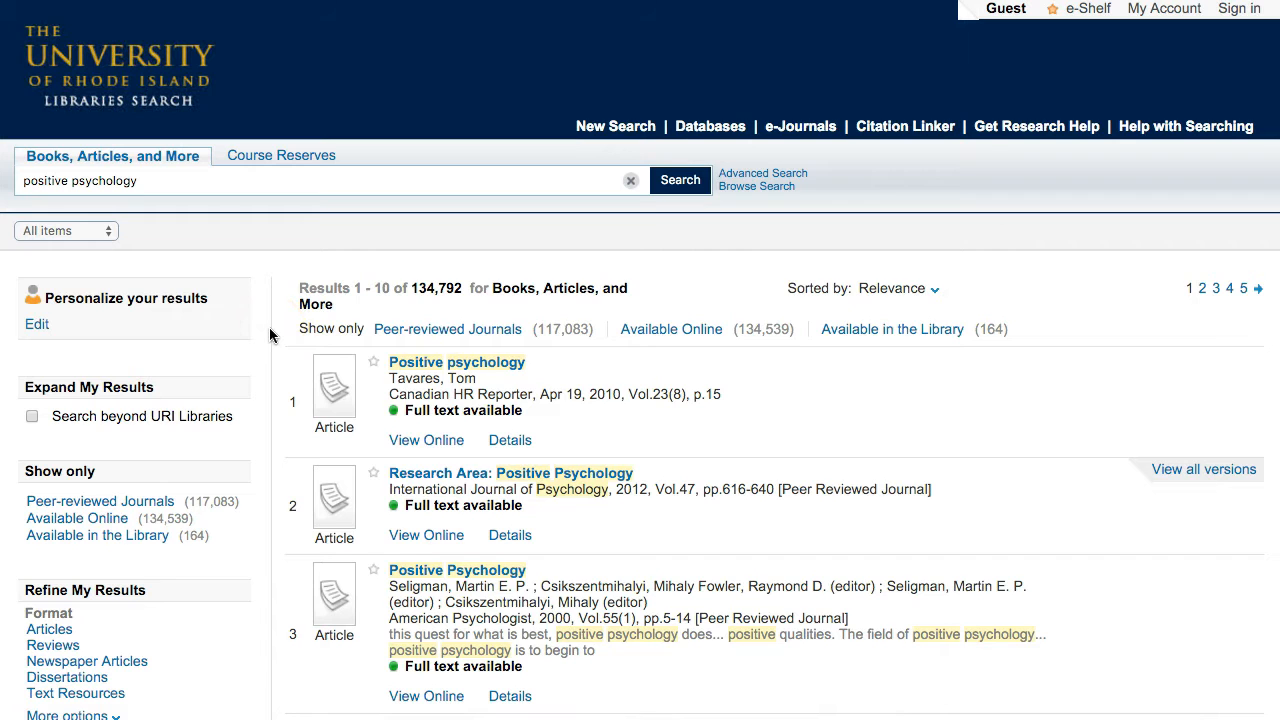
scroll("down", 3)
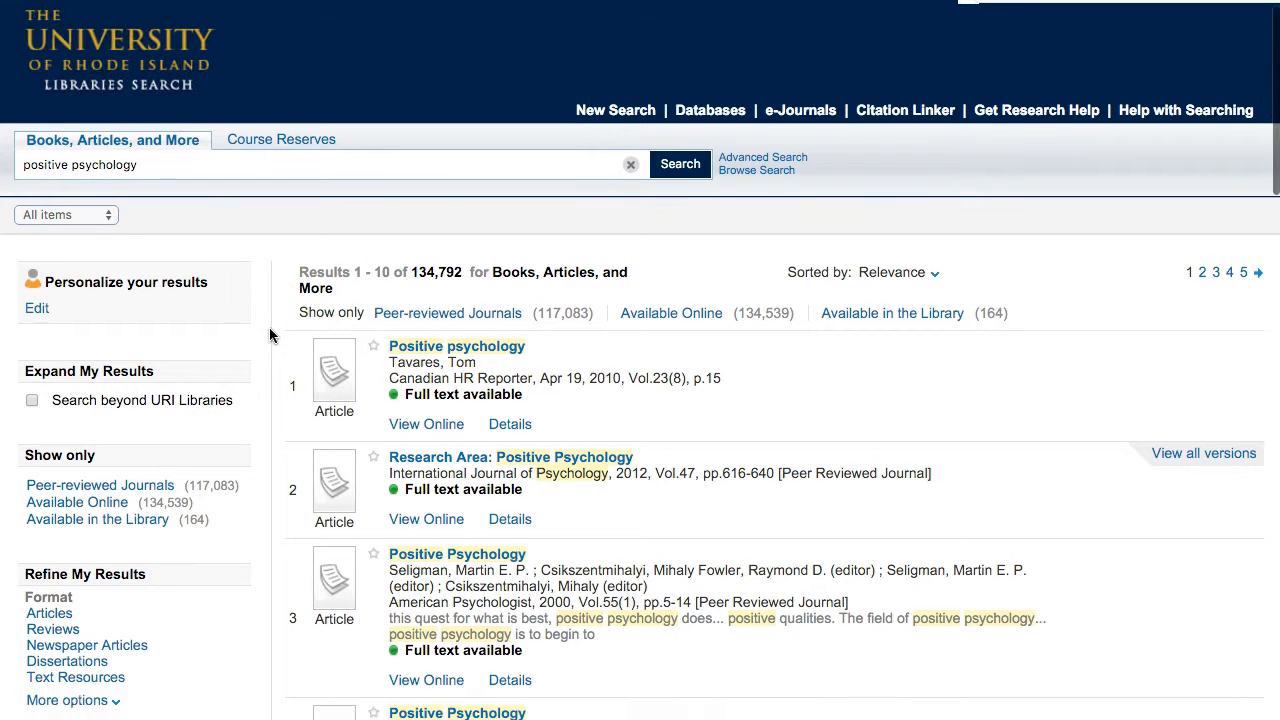
scroll("down", 3)
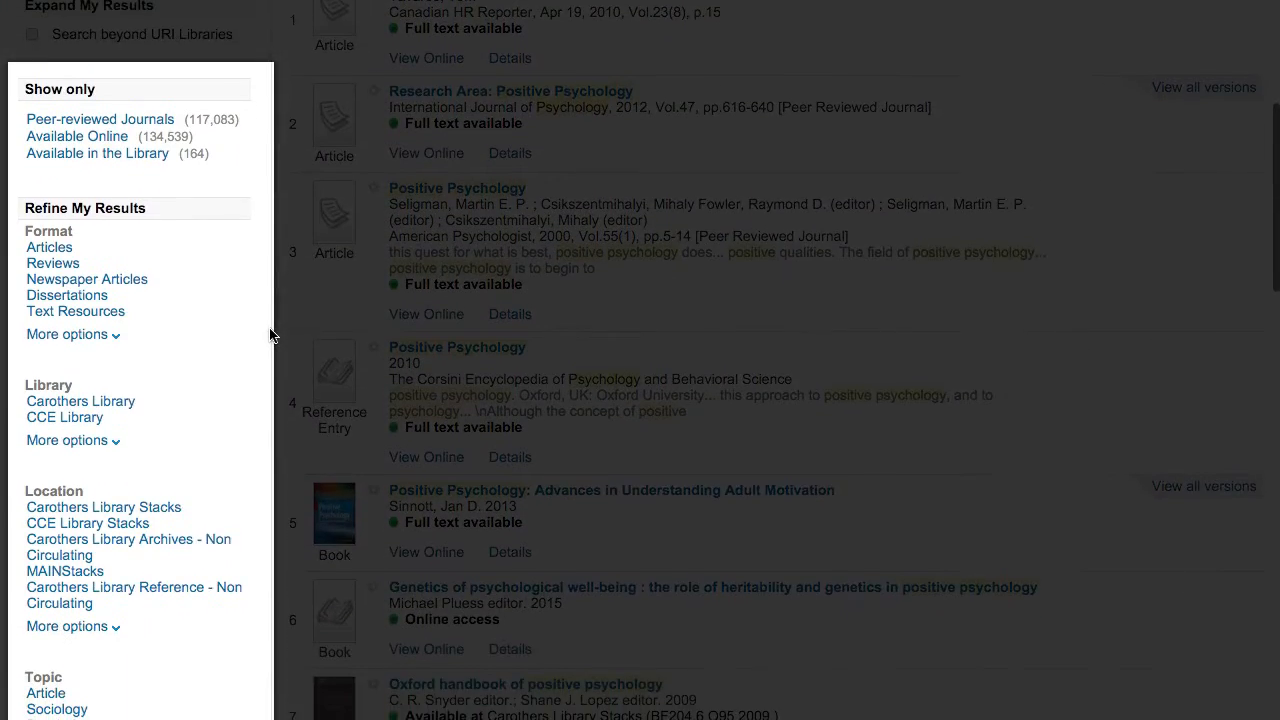
scroll("down", 3)
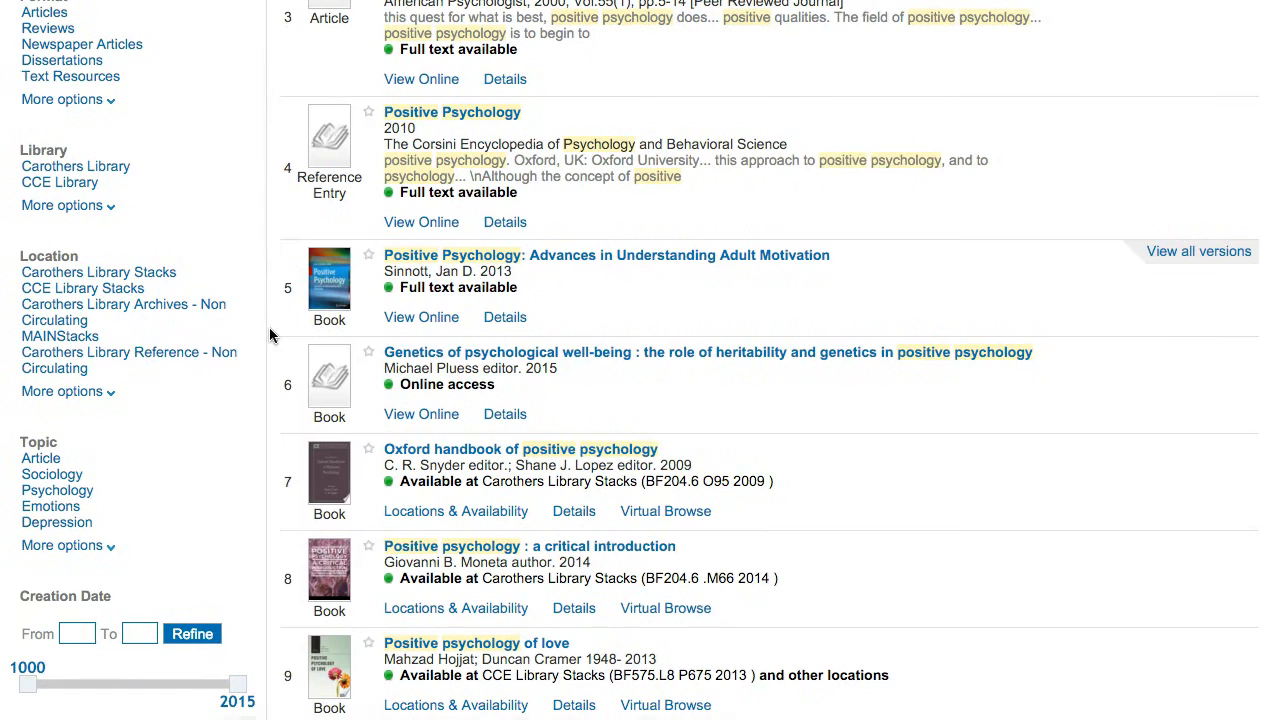
mouse_move(82, 546)
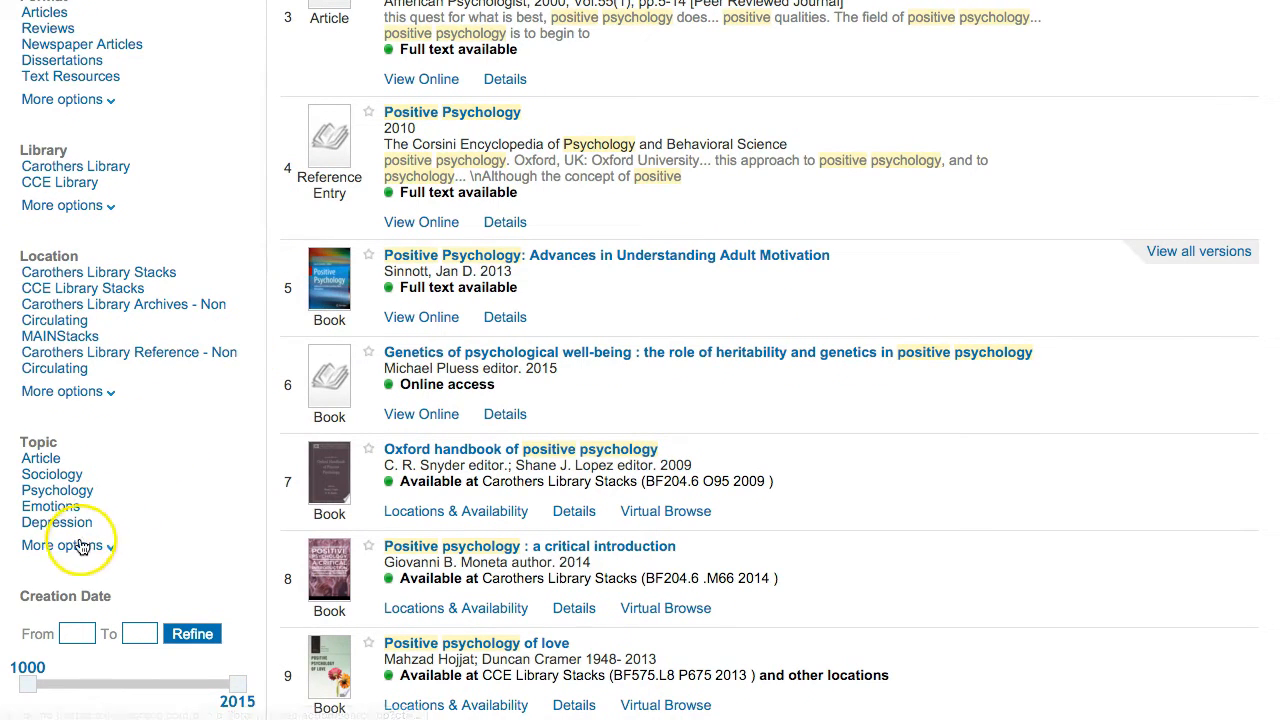
mouse_move(68, 545)
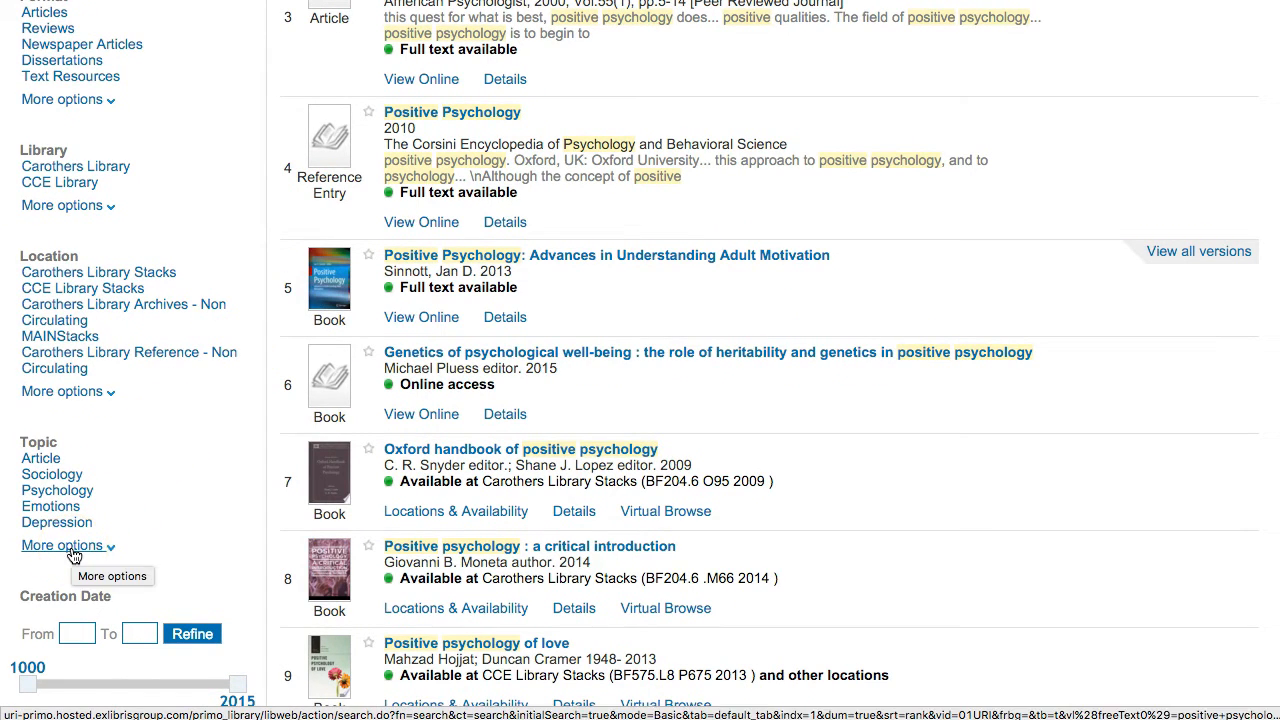
left_click(62, 545)
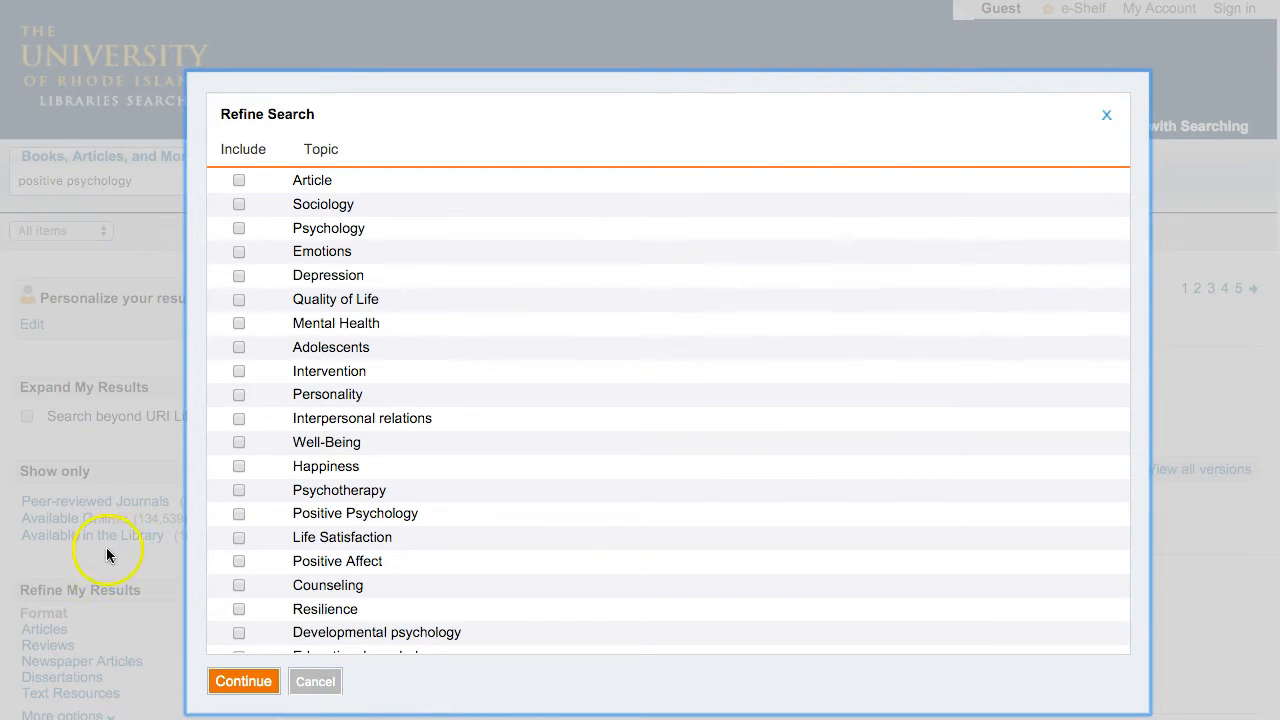
mouse_move(225, 461)
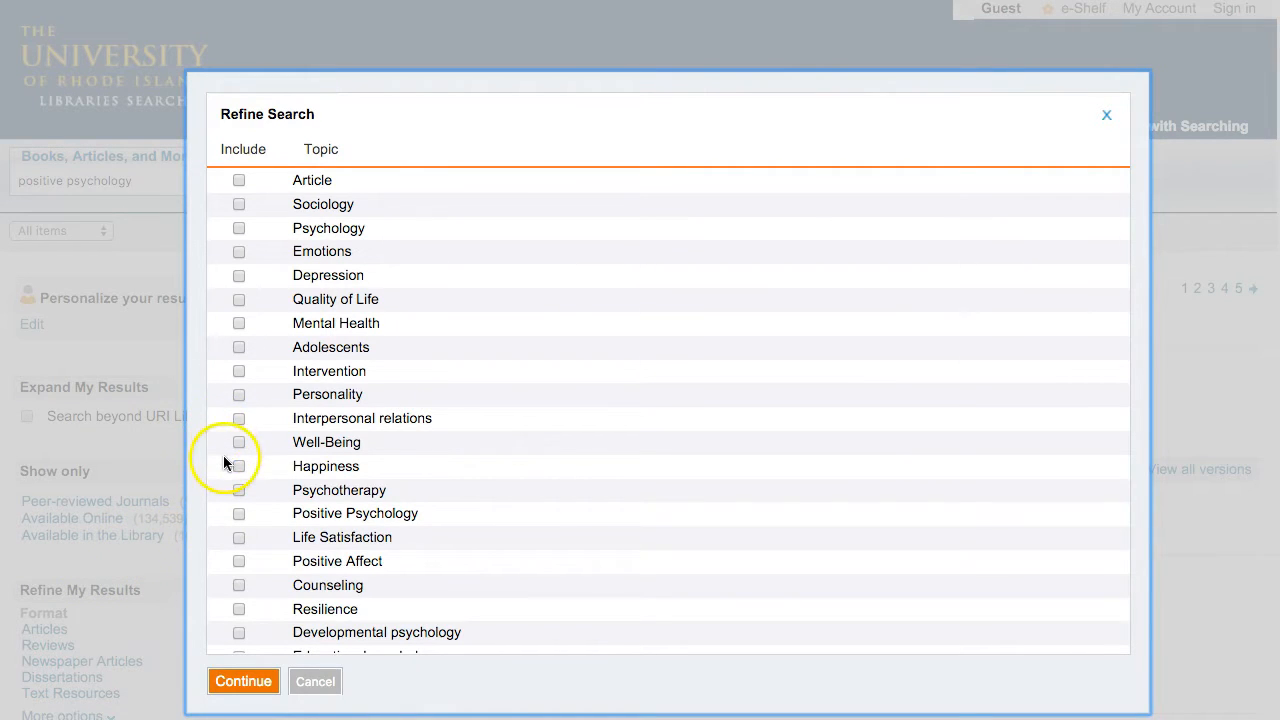
left_click(238, 394)
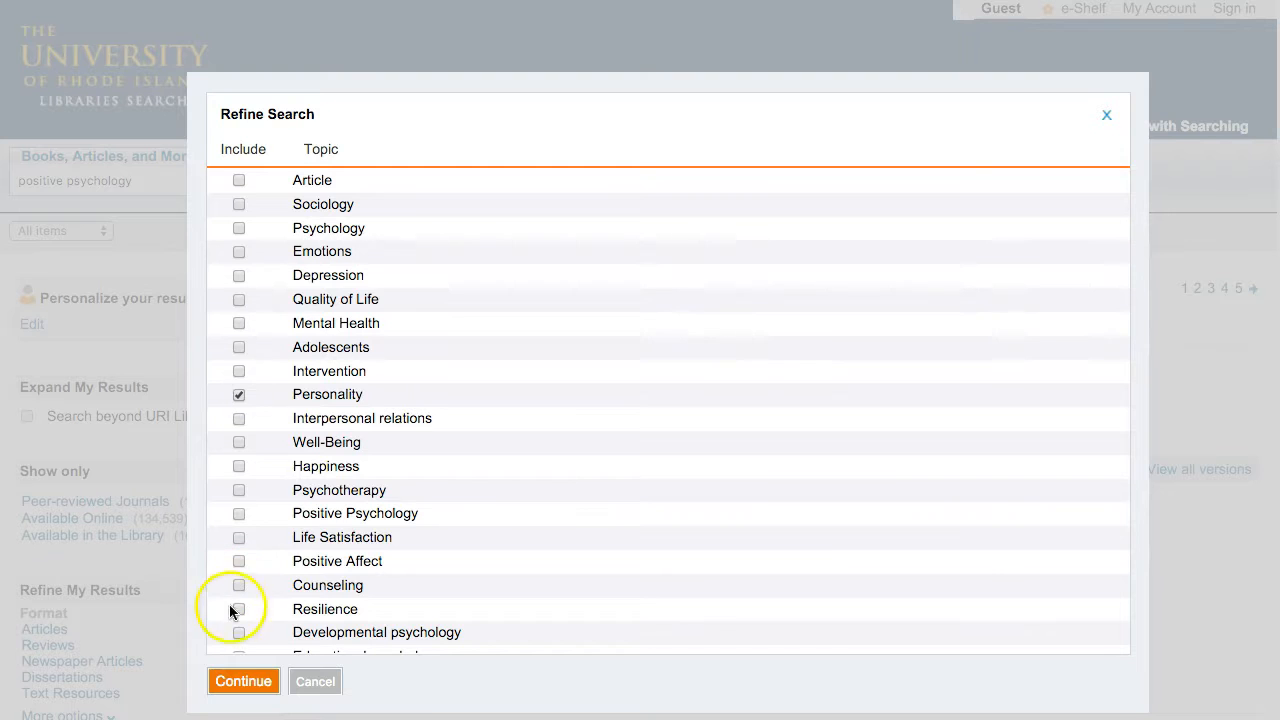
left_click(243, 681)
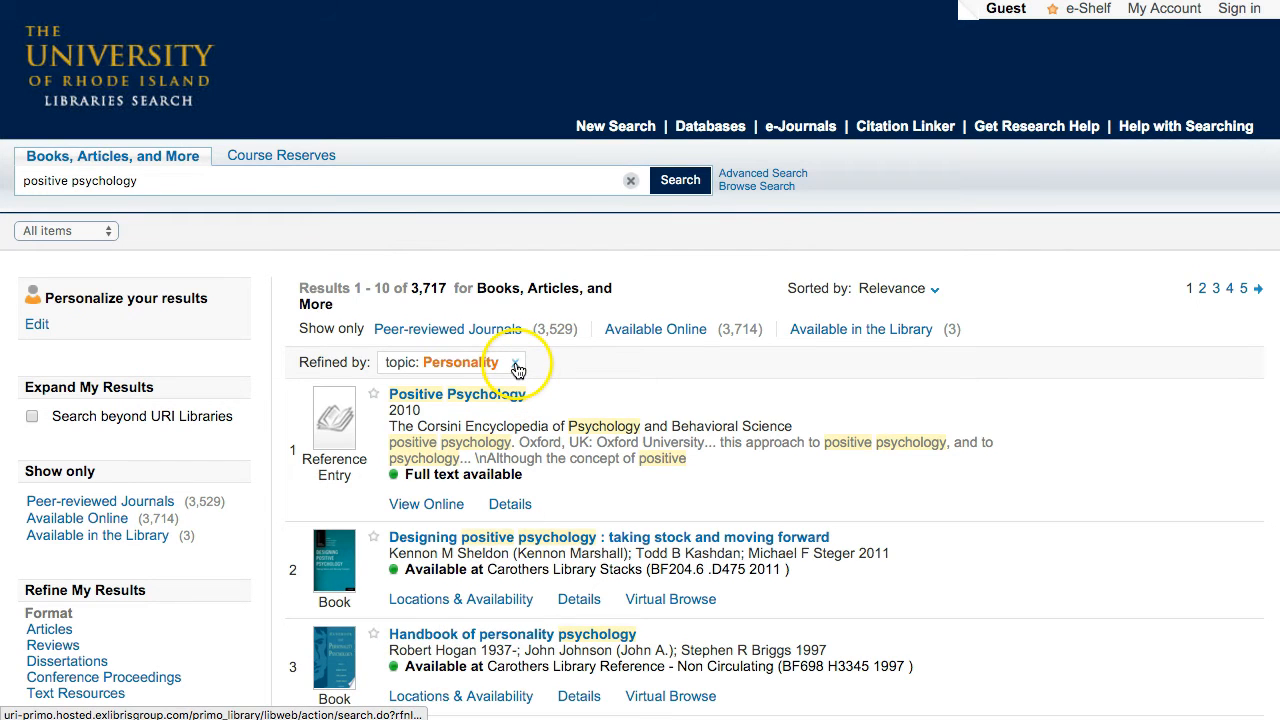
left_click(518, 362)
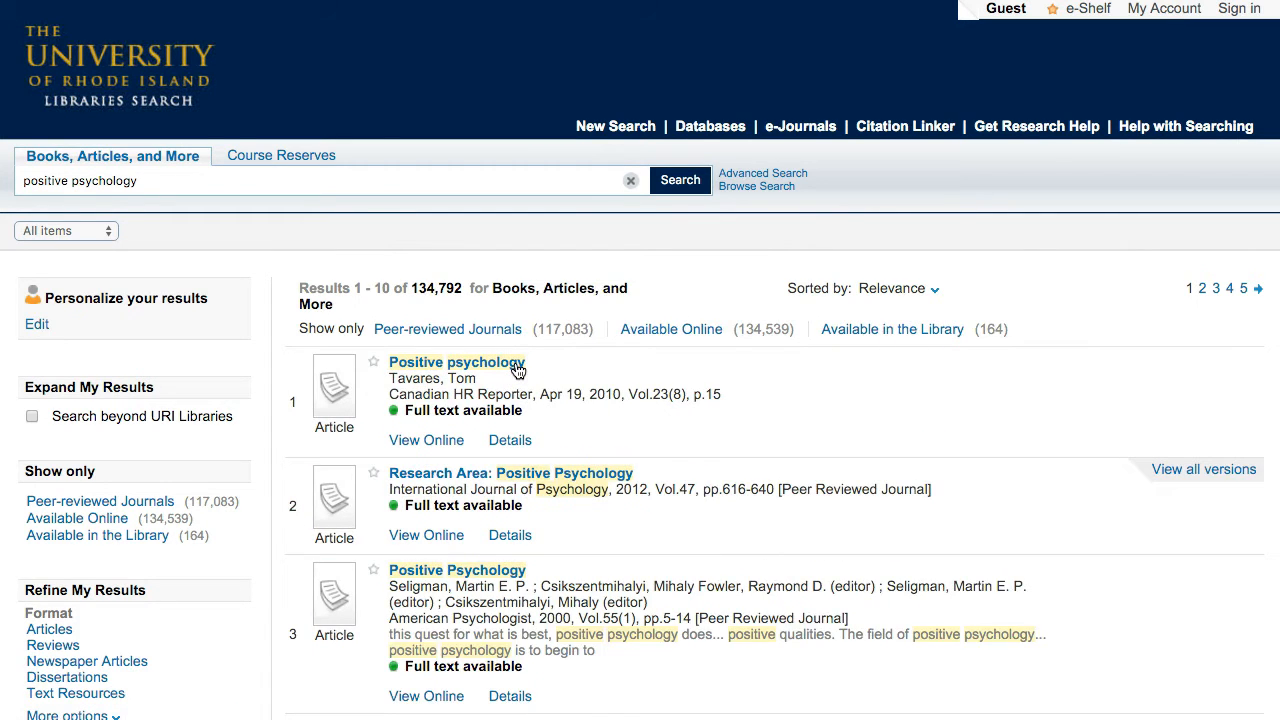
mouse_move(652, 383)
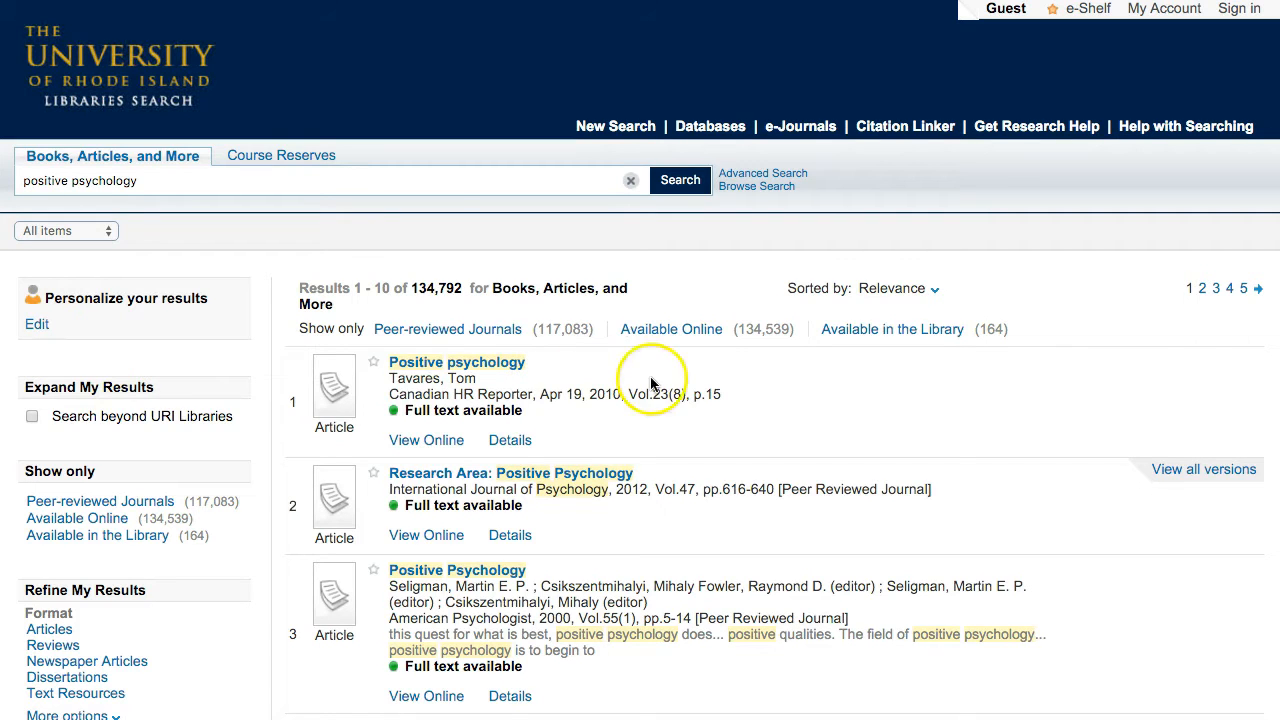
Step: Scroll to result 8 to see its copy available in Carothers Library Stacks
scroll("down", 3)
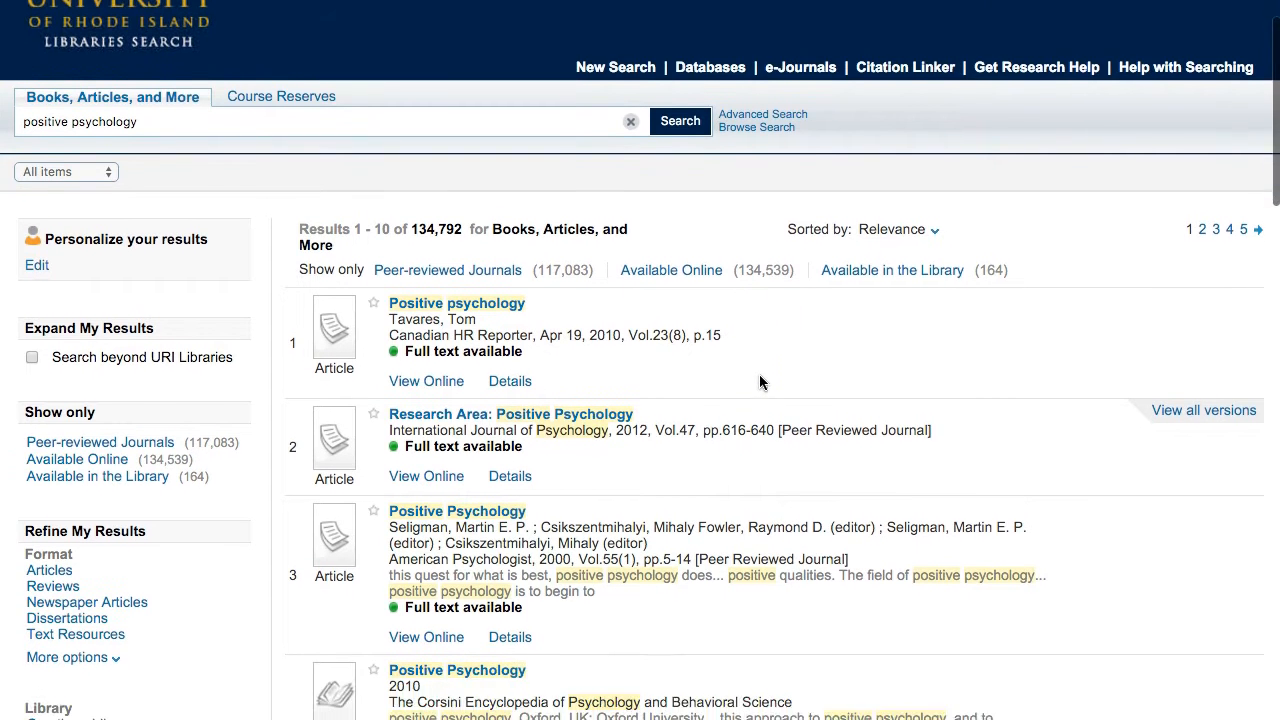
scroll("down", 3)
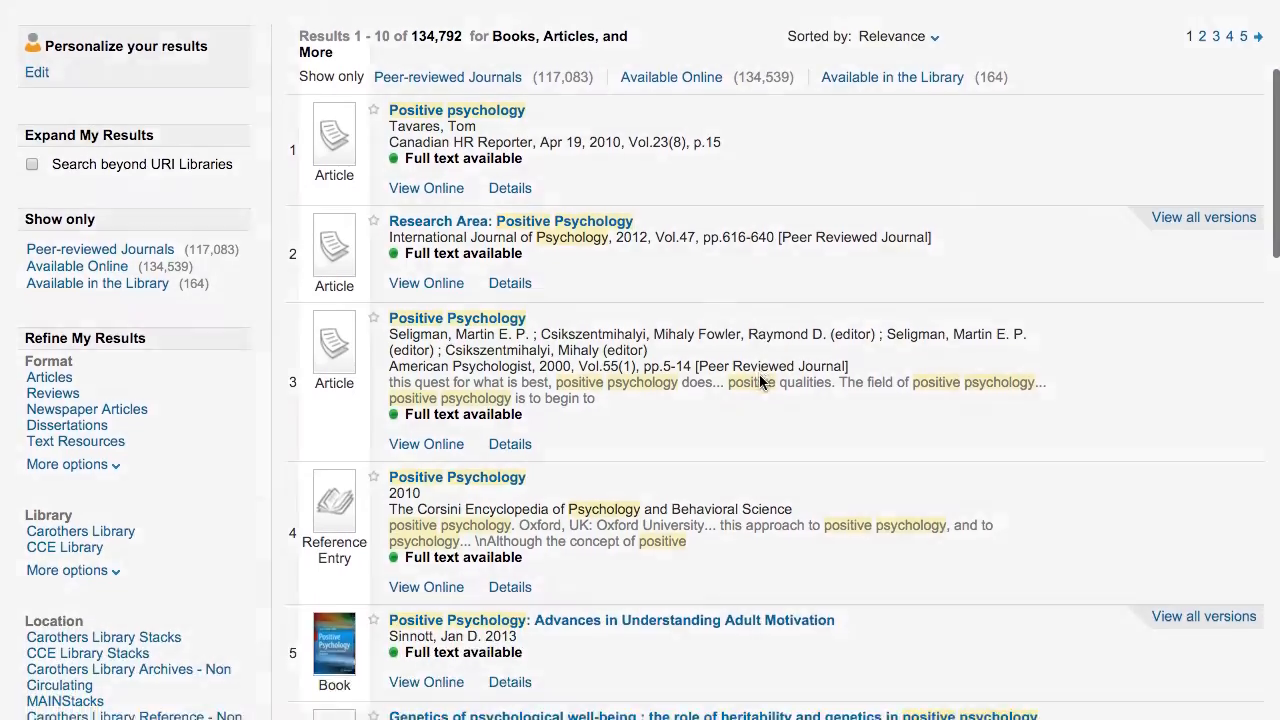
scroll("down", 3)
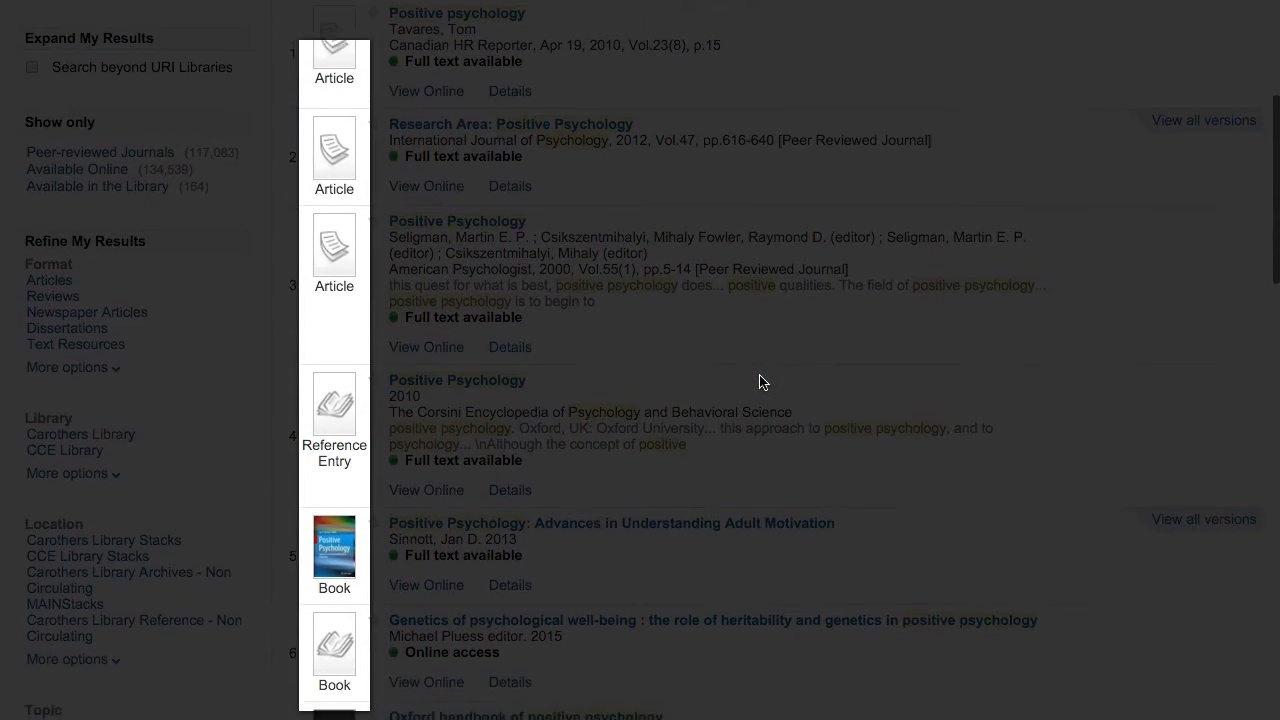
scroll("down", 3)
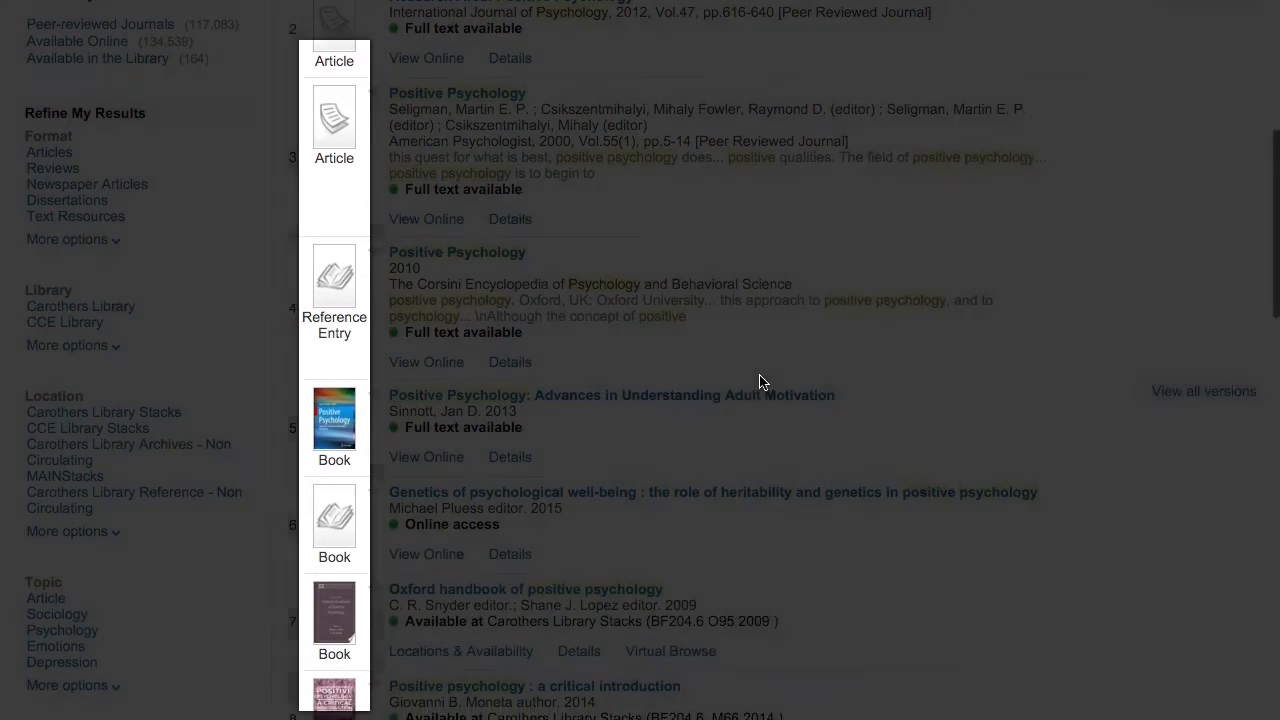
scroll("down", 3)
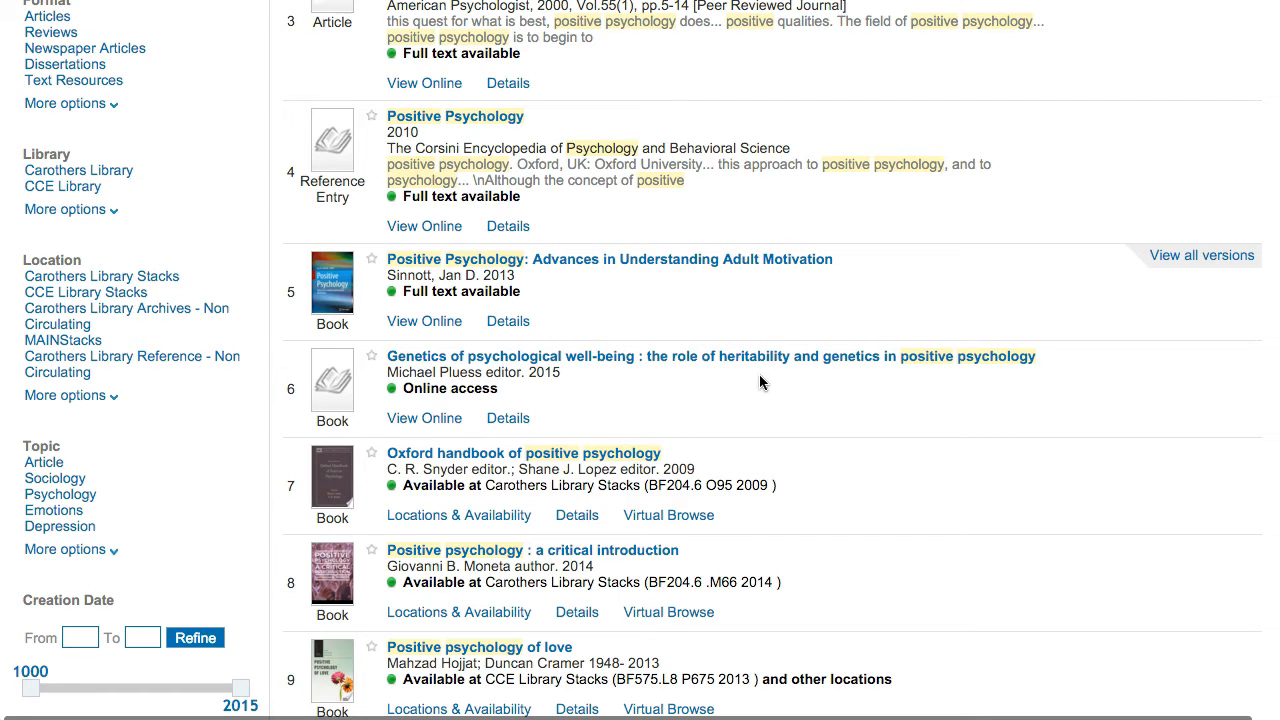
mouse_move(728, 603)
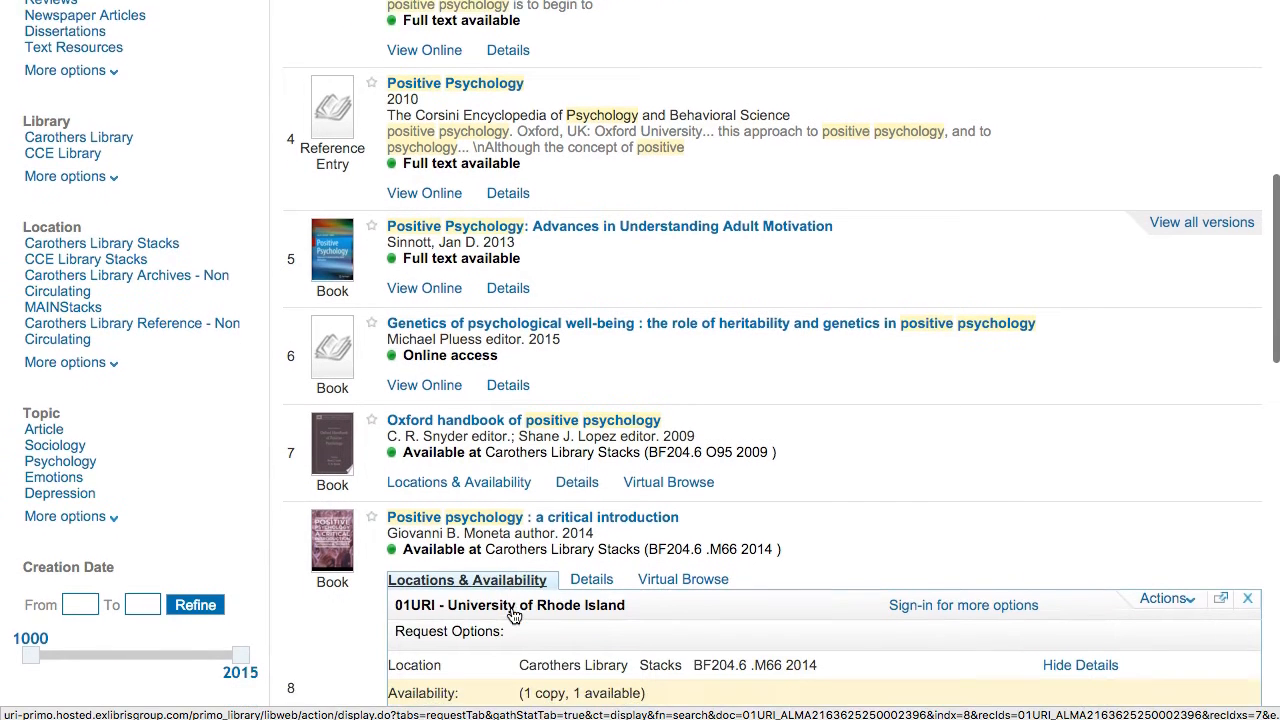
scroll("down", 3)
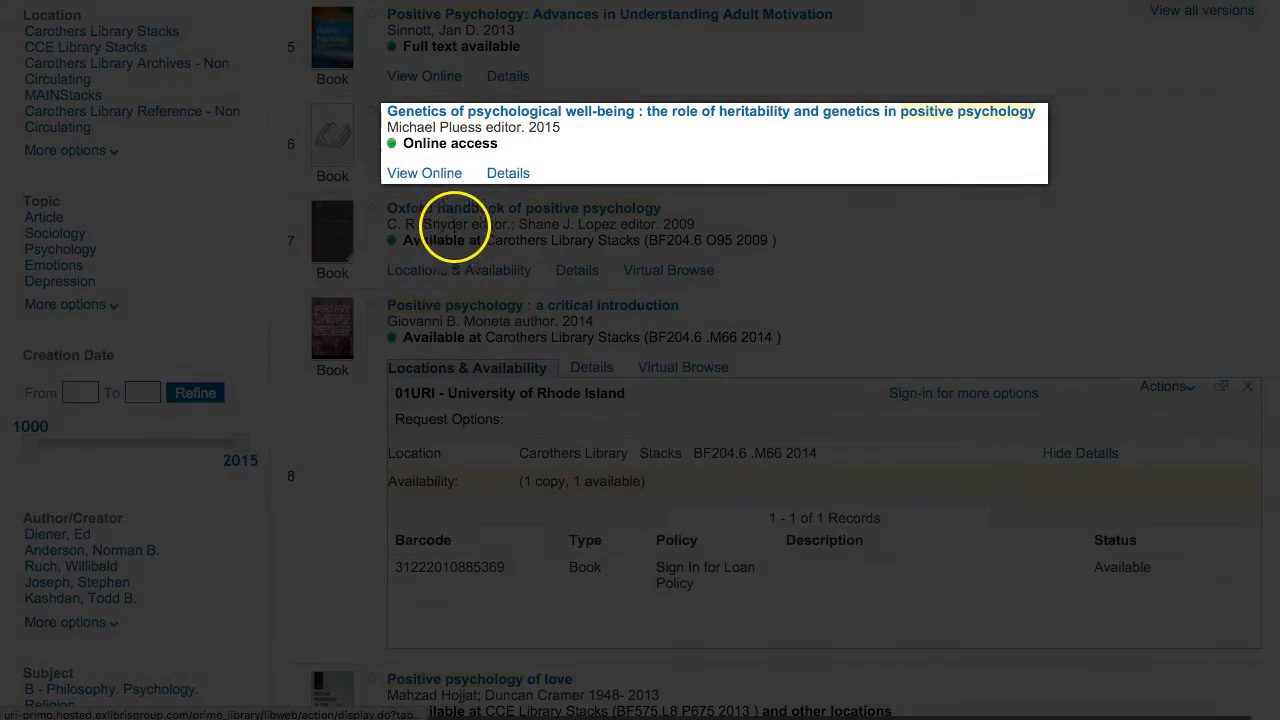
Step: Preview result 6's online access, then view the critical introduction book's full details
left_click(424, 173)
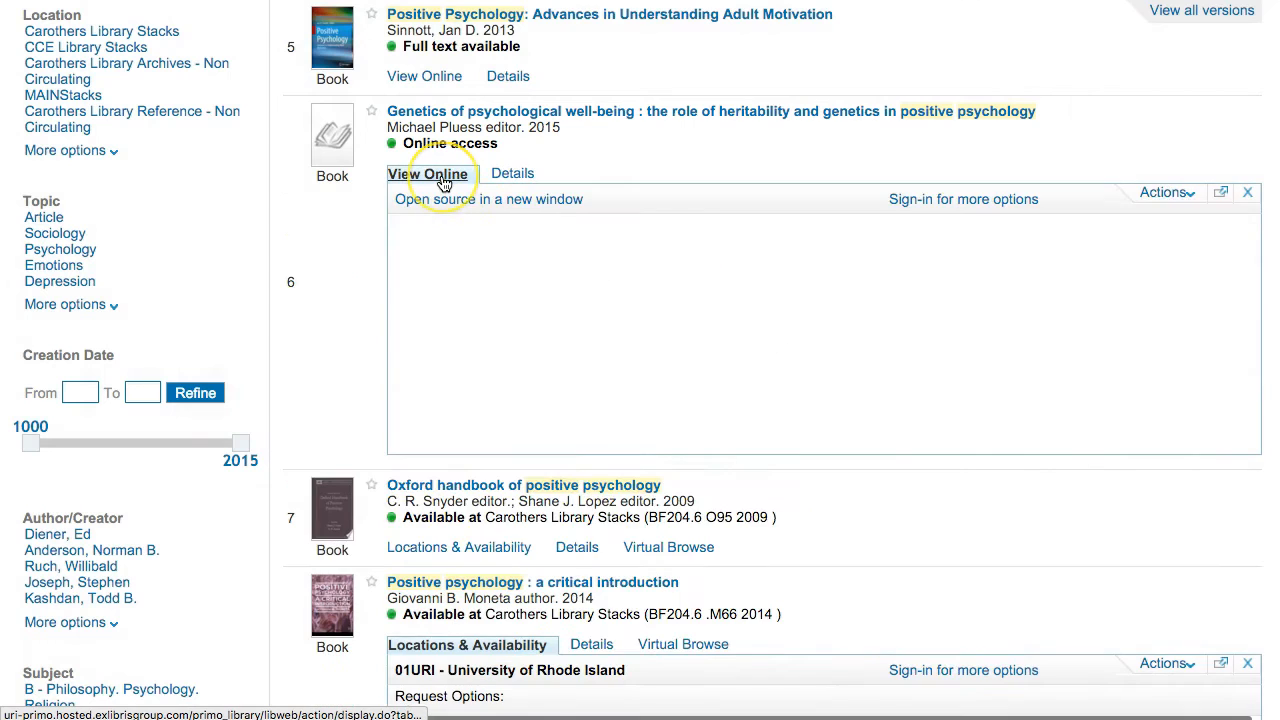
left_click(427, 173)
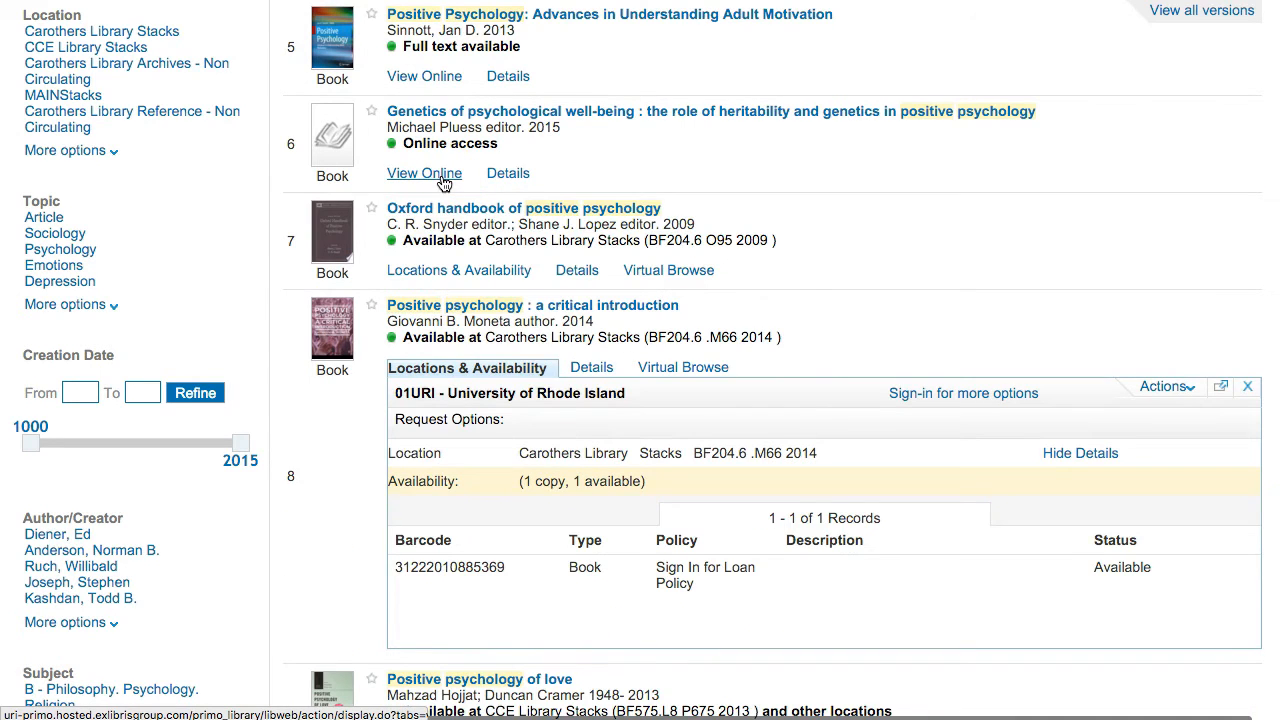
left_click(587, 367)
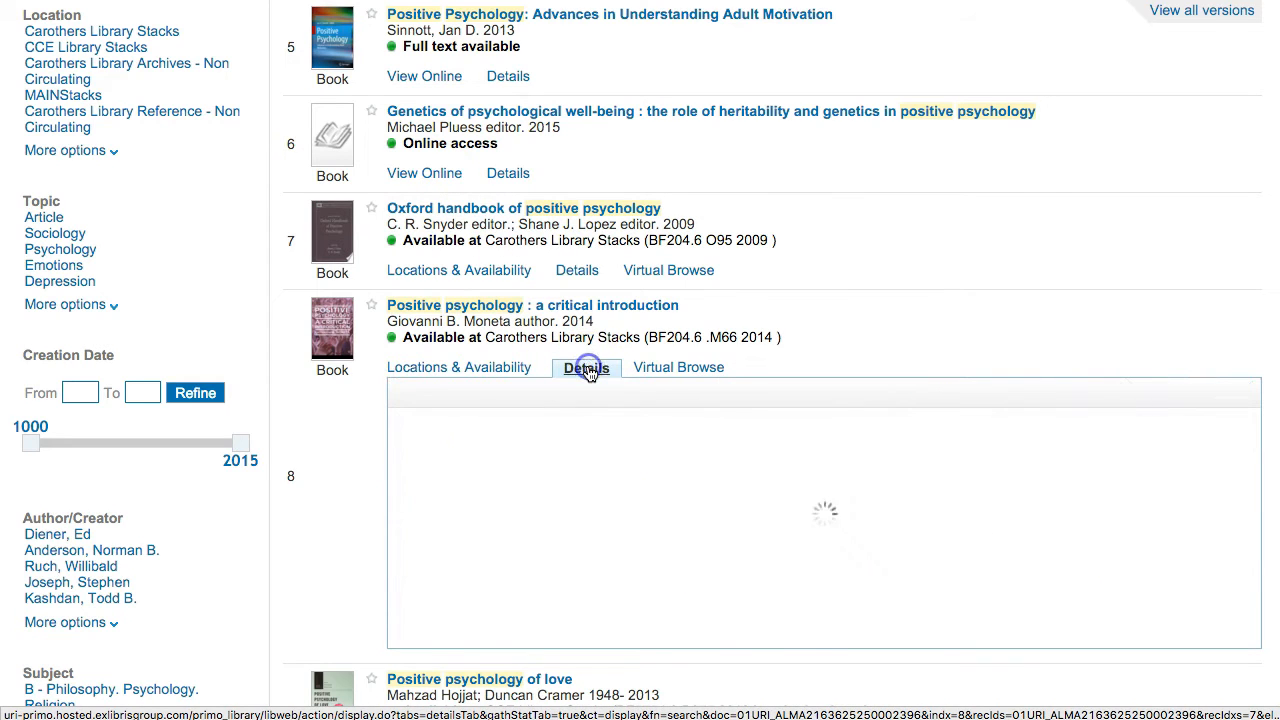
left_click(586, 367)
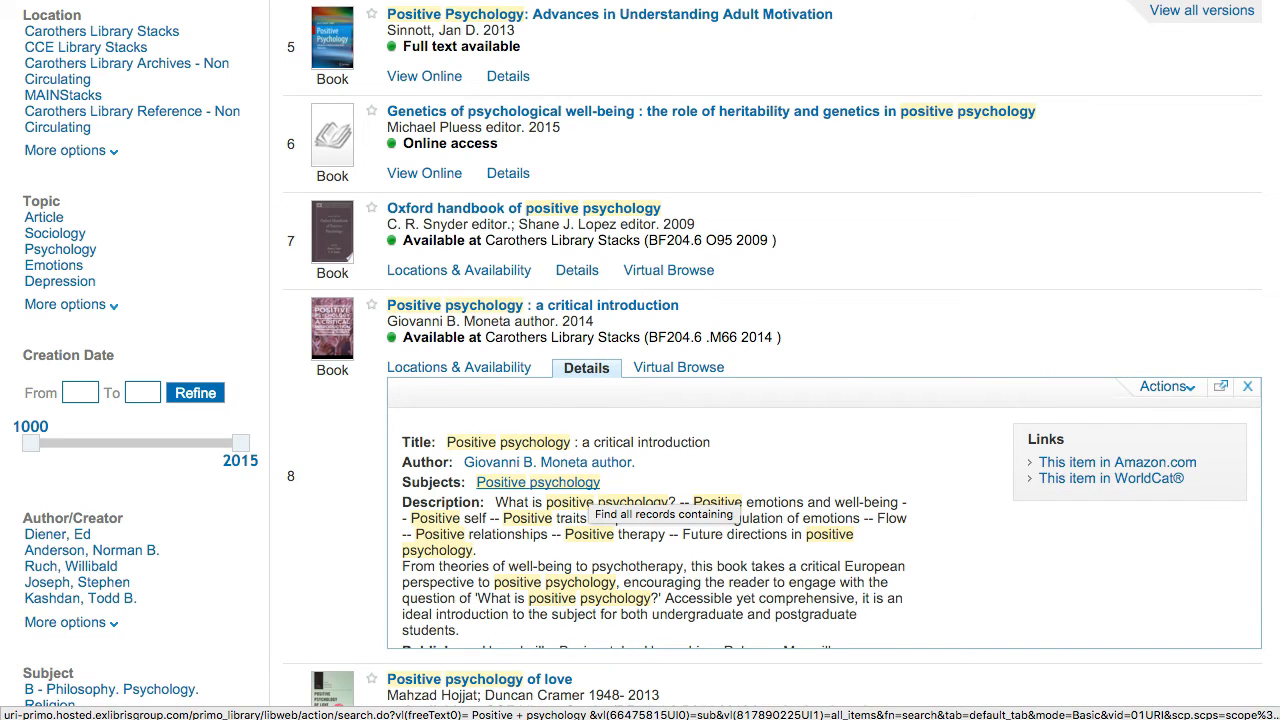
scroll("up", 3)
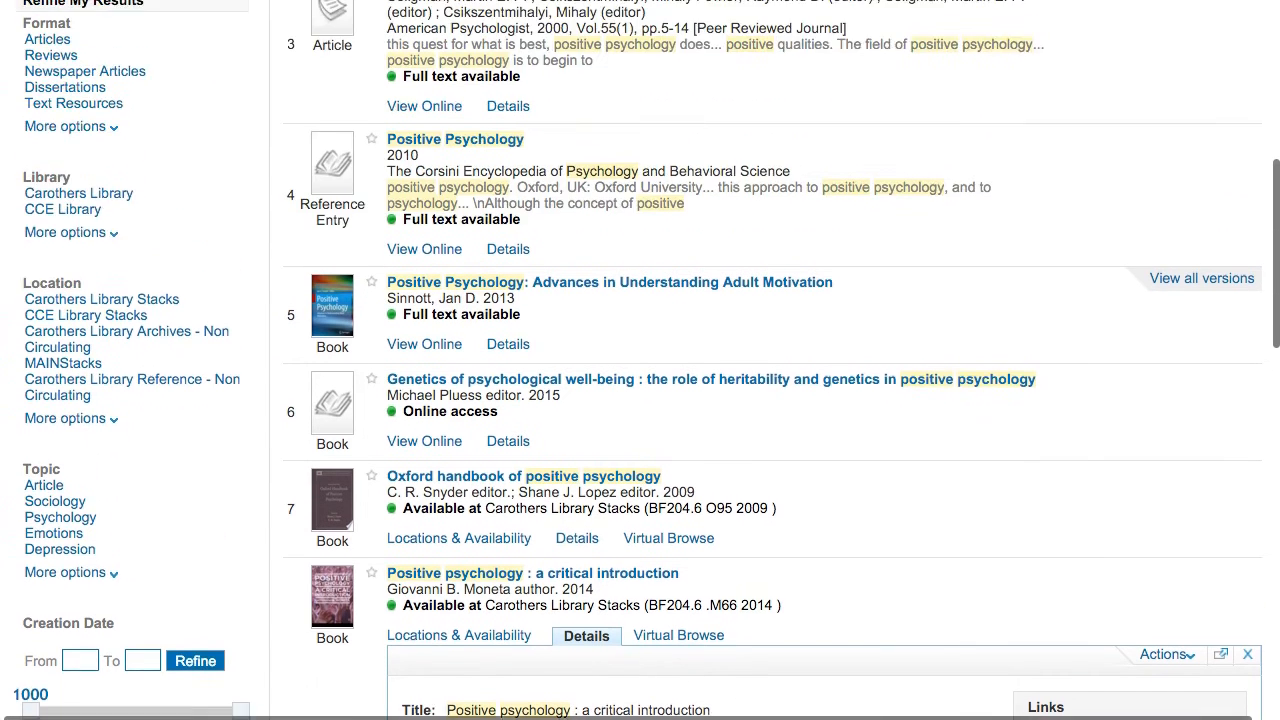
scroll("up", 3)
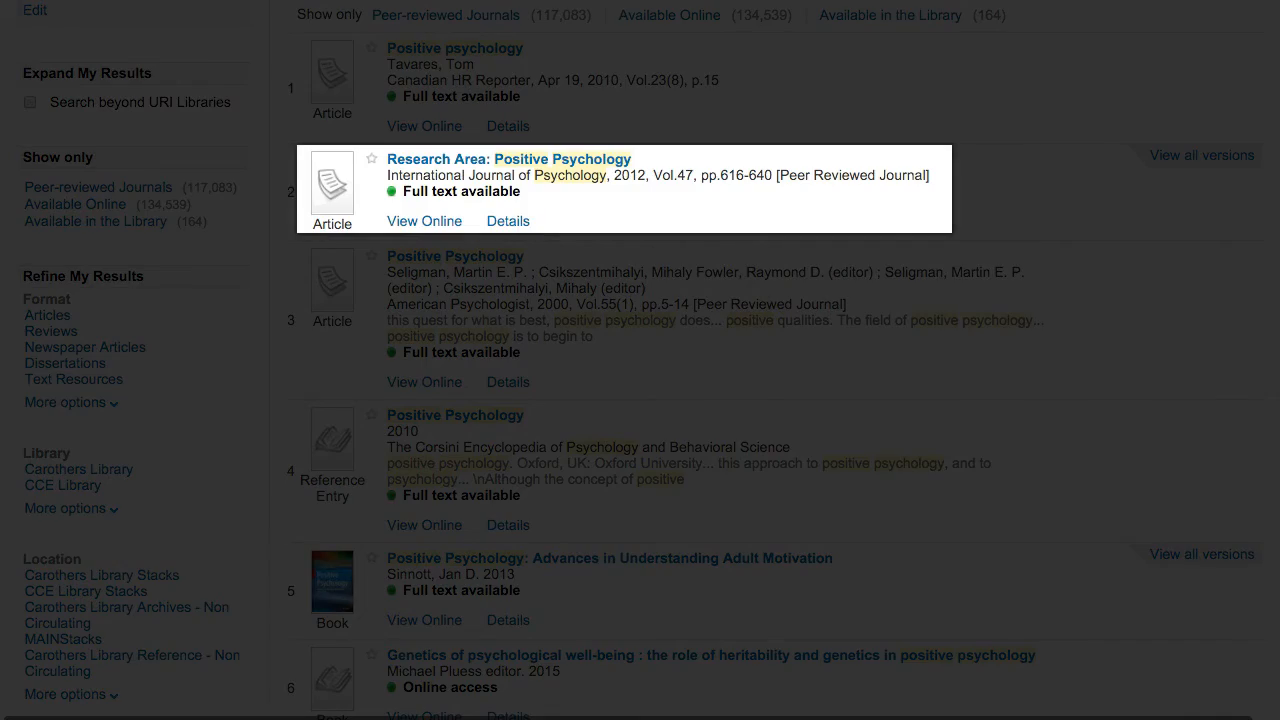
Step: Star the Research Area article and Adult Motivation book, then view the e-Shelf's three items
left_click(424, 221)
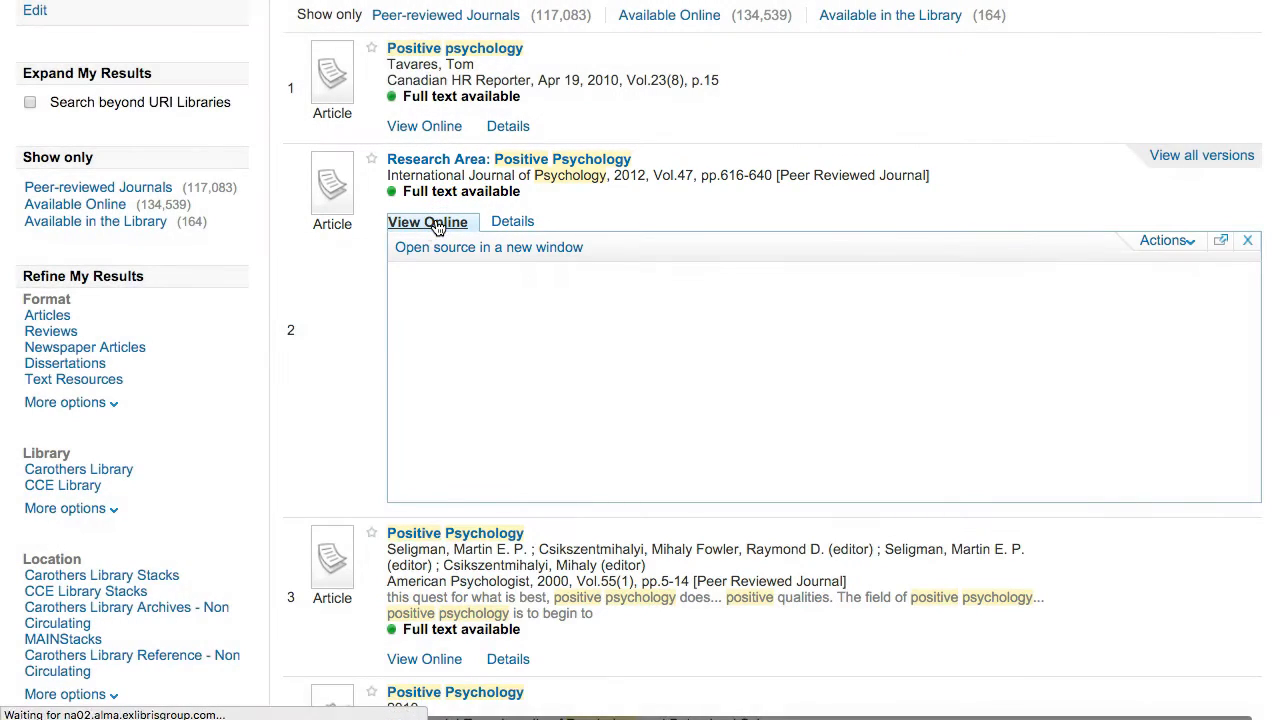
left_click(424, 221)
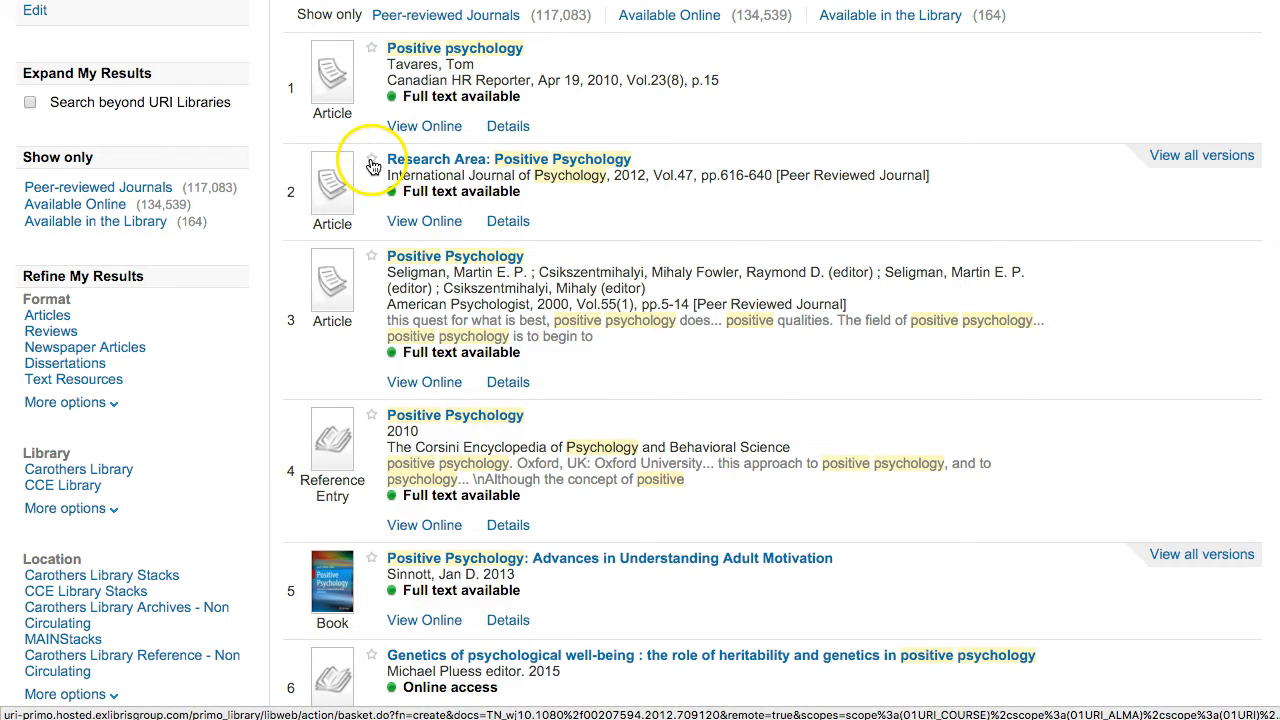
left_click(370, 161)
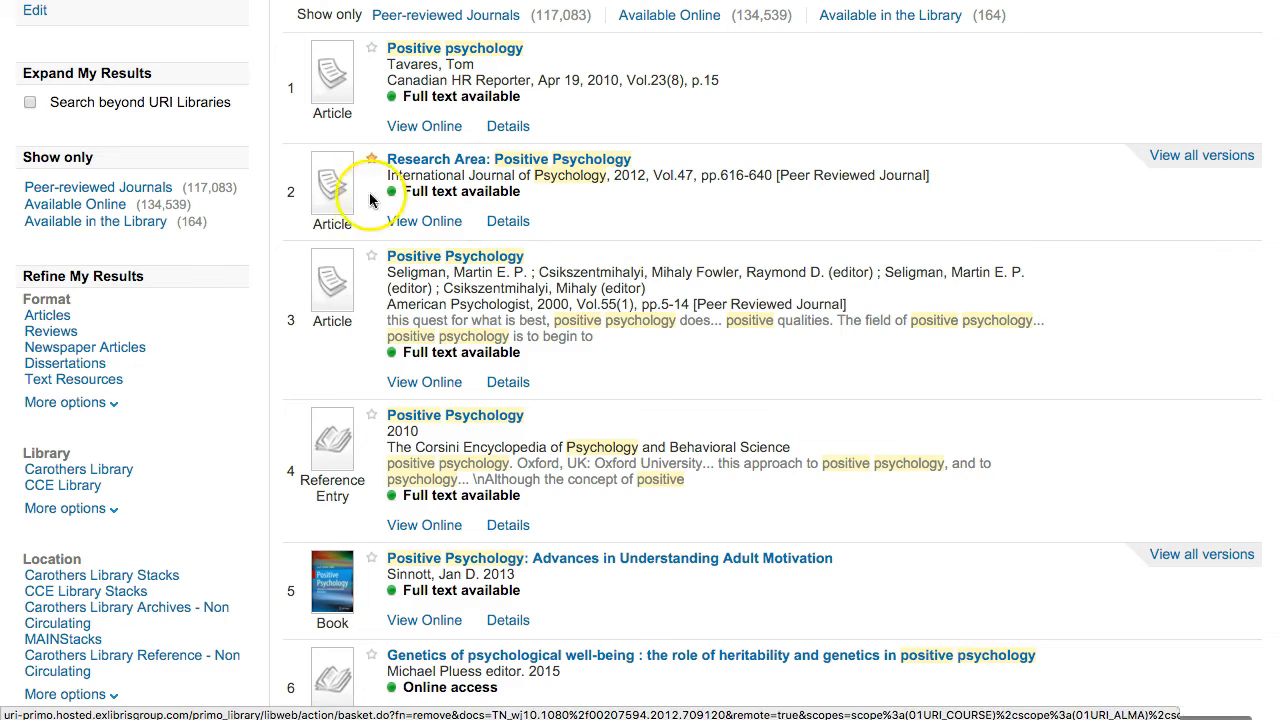
left_click(371, 159)
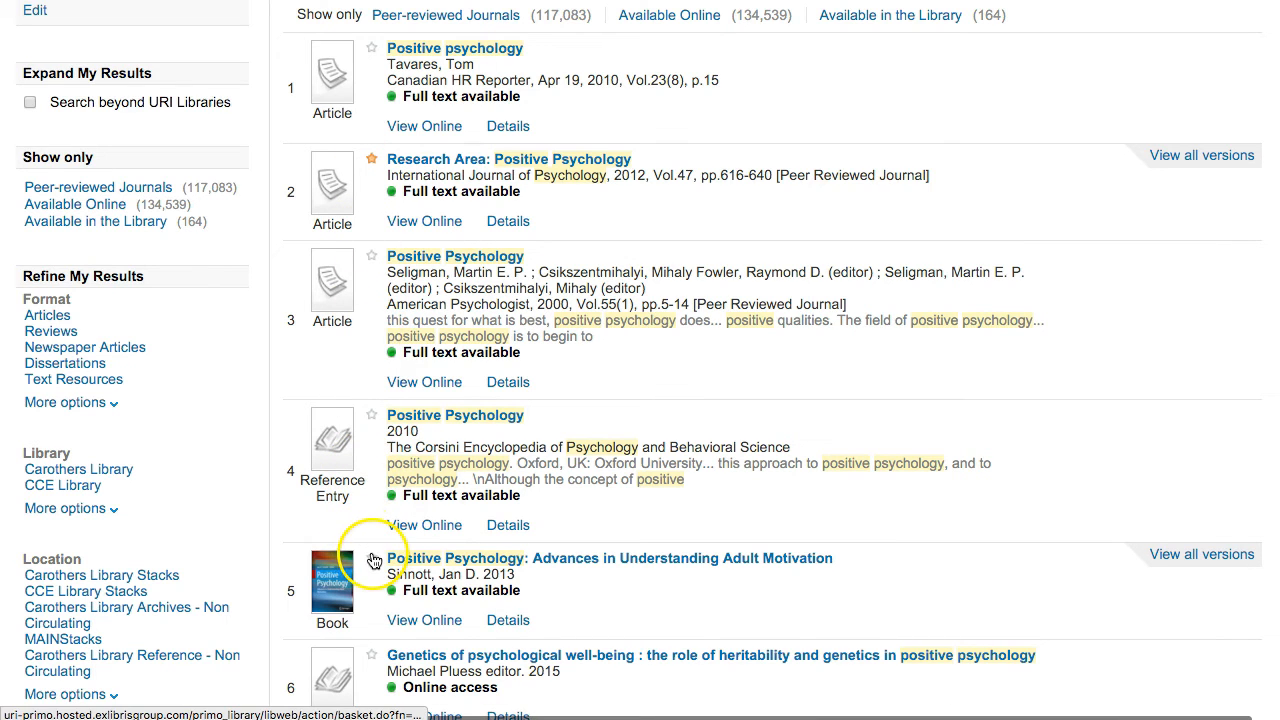
scroll("down", 3)
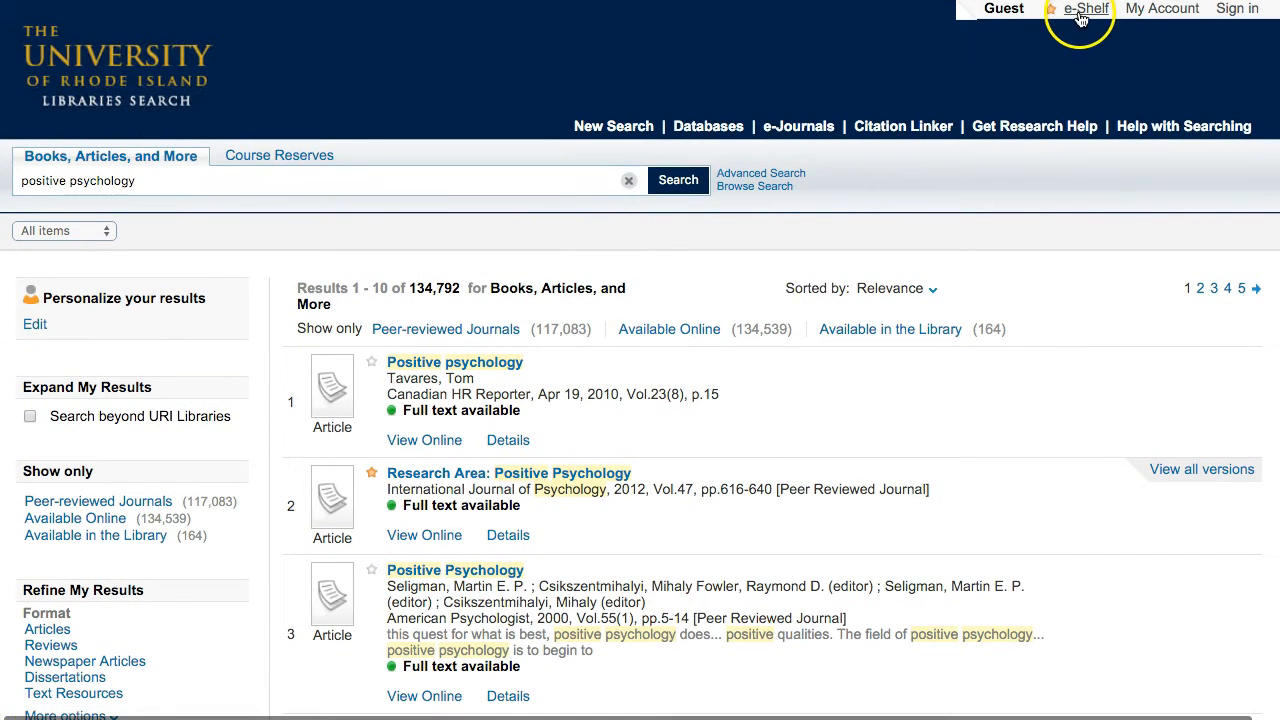
left_click(1086, 8)
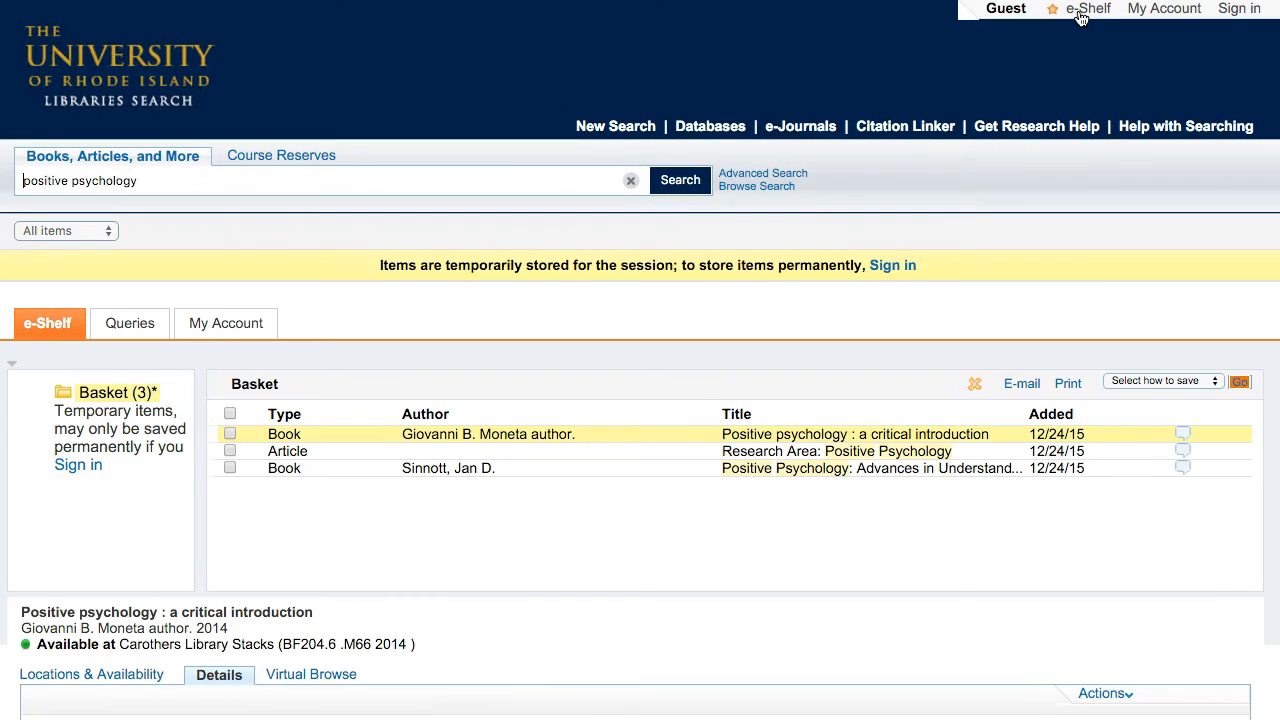